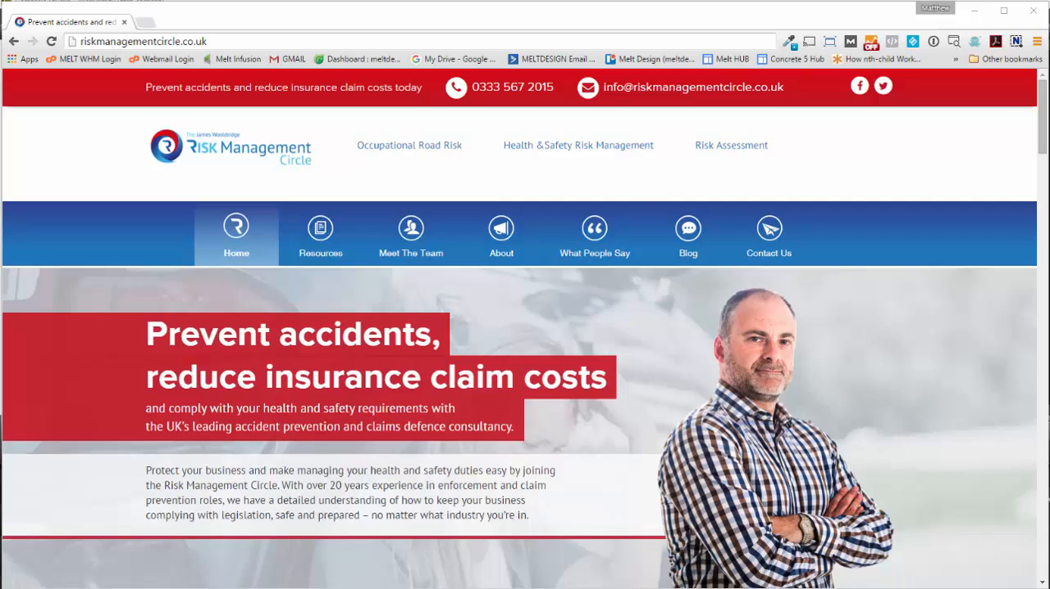
mouse_move(286, 54)
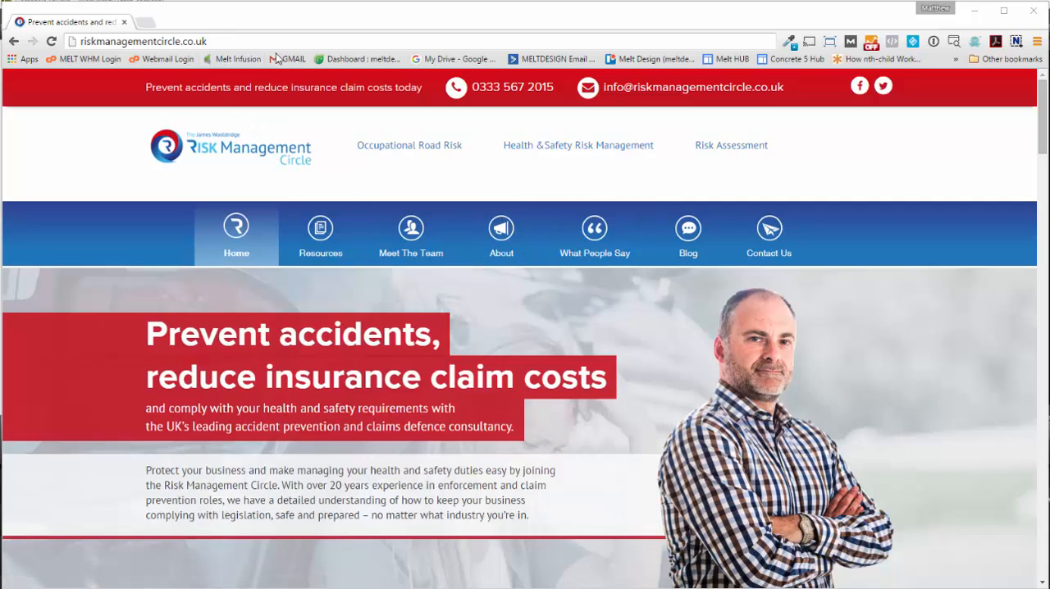
mouse_move(226, 281)
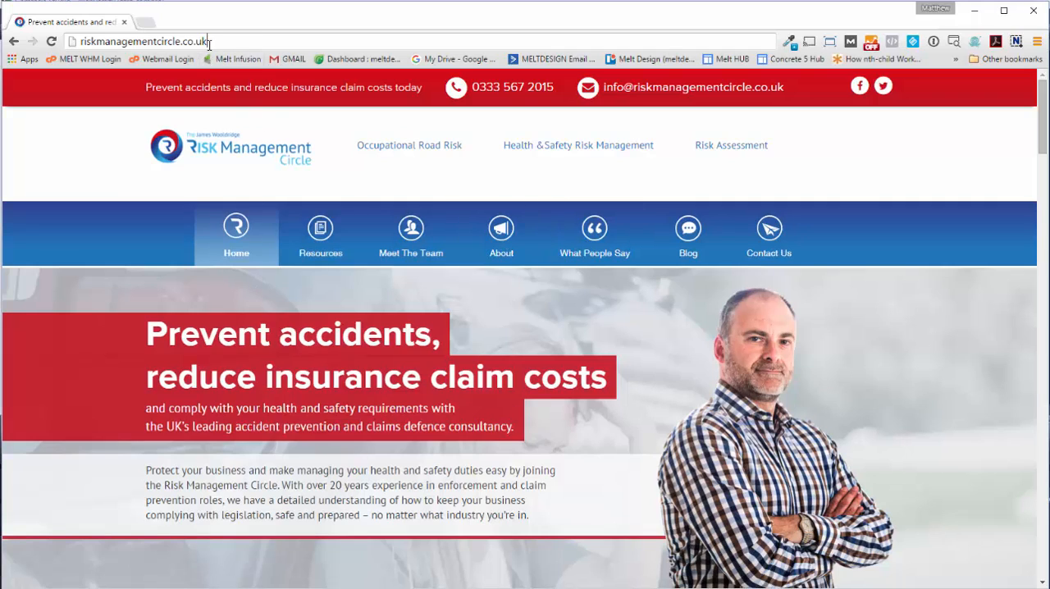
Navigate to the site's /login address to reach the sign-in page.
type("/login")
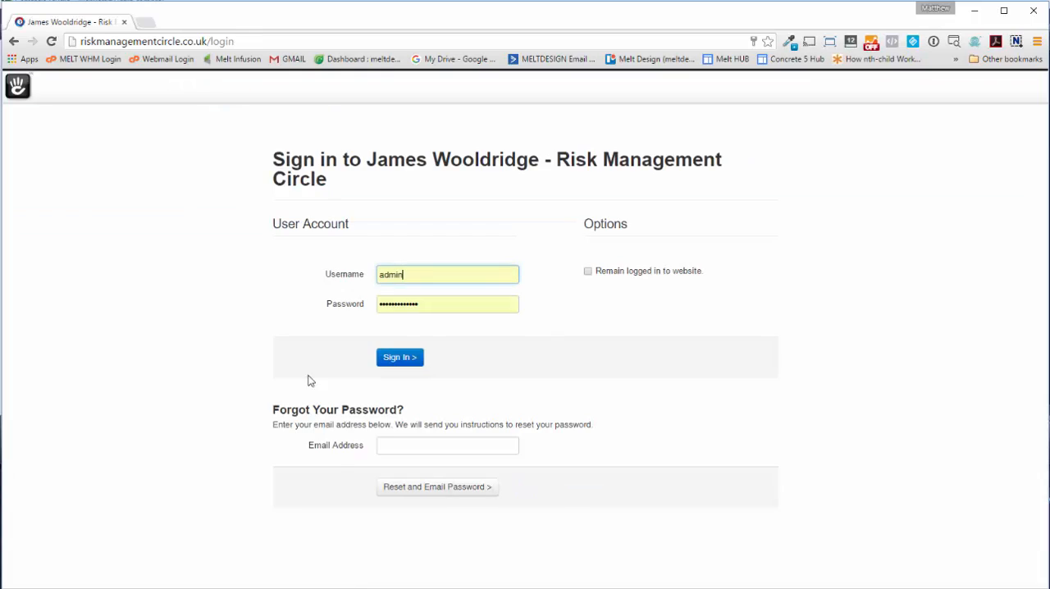
Sign in with the saved admin credentials and dismiss the Welcome Back popup.
left_click(399, 355)
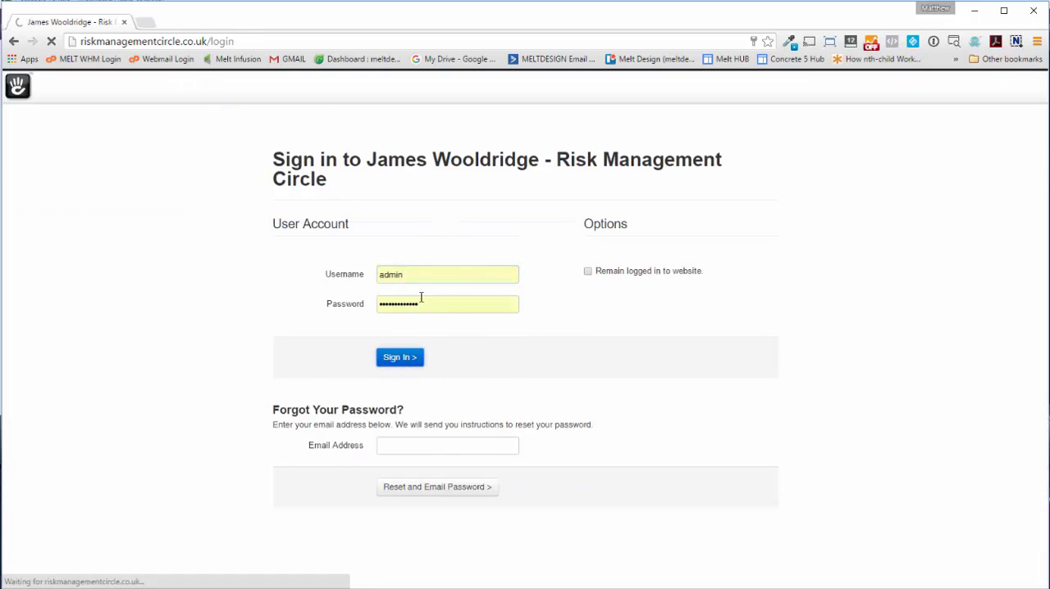
left_click(399, 356)
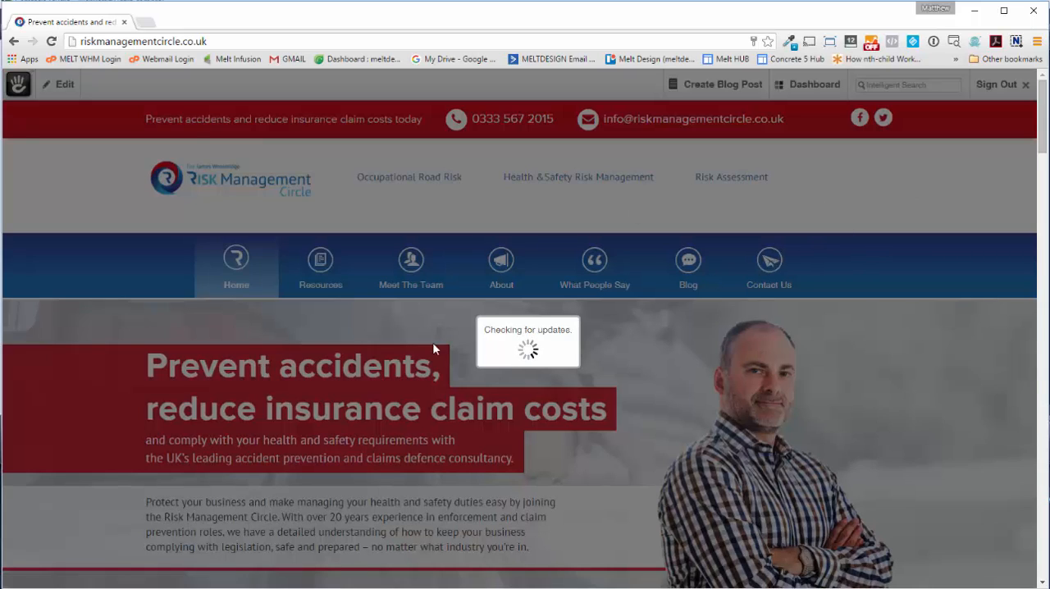
mouse_move(519, 325)
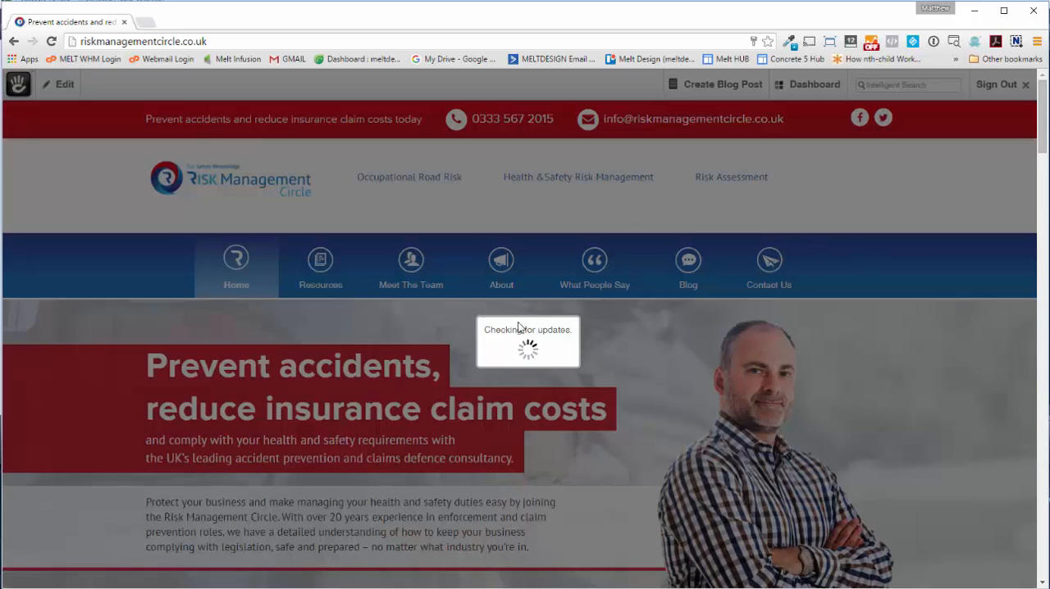
mouse_move(585, 393)
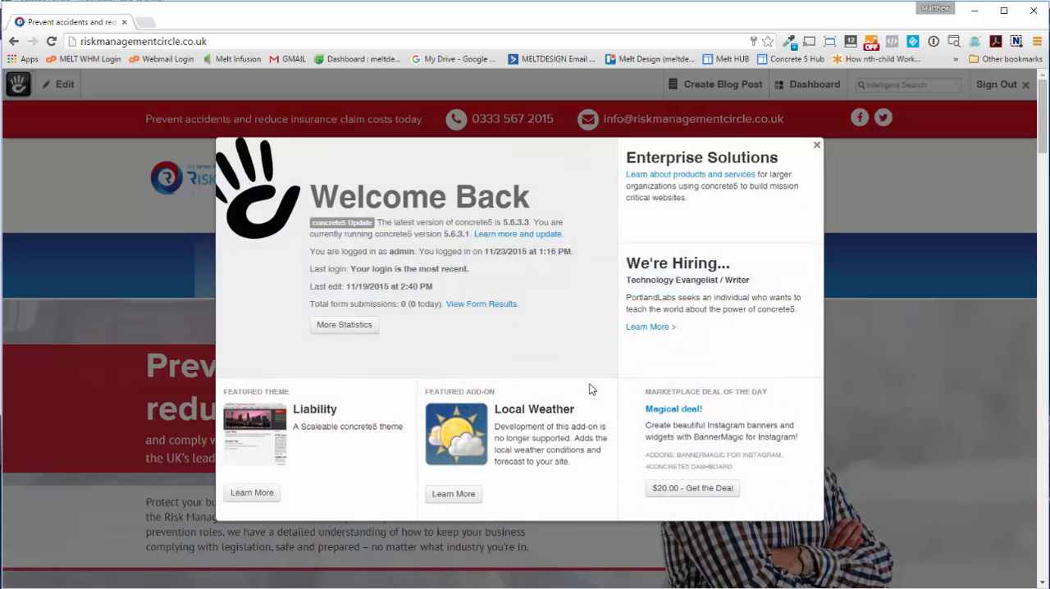
left_click(817, 144)
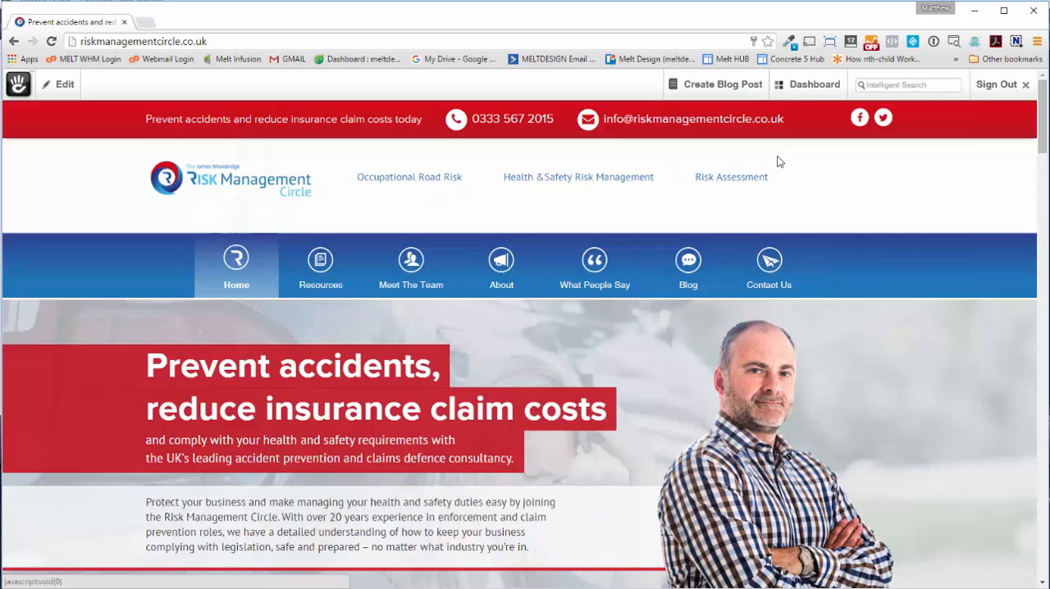
Go to the Dashboard's Pro Blog section and start the Add/Edit blog post form.
left_click(813, 83)
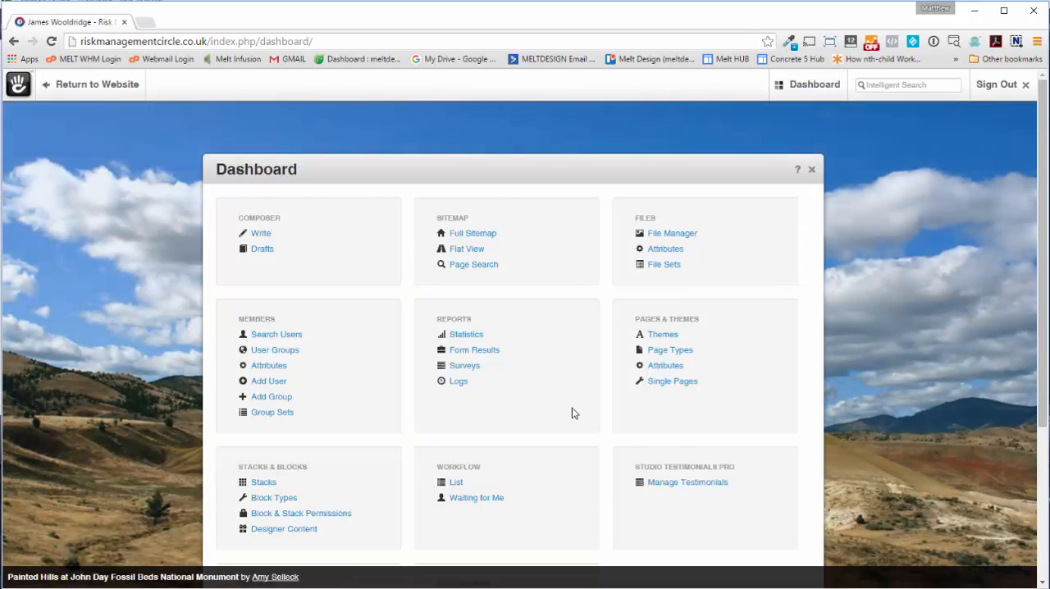
scroll("down", 3)
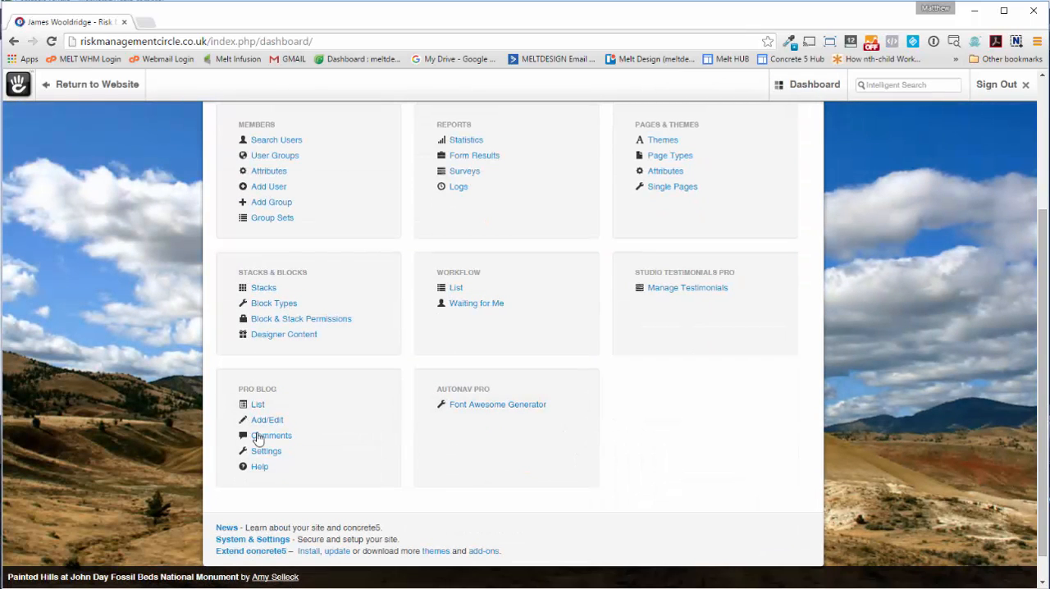
left_click(266, 449)
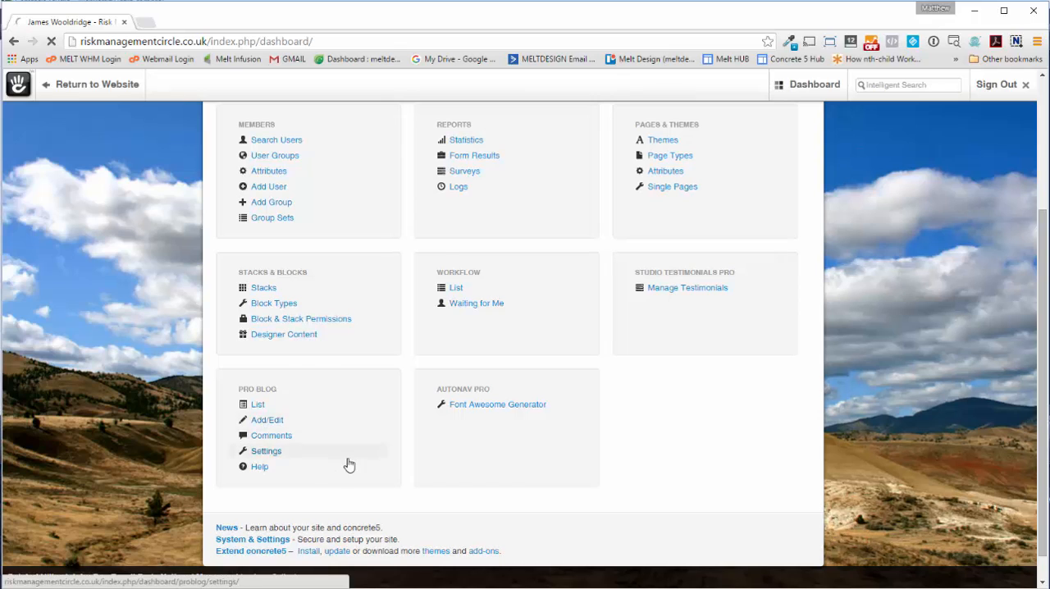
left_click(267, 420)
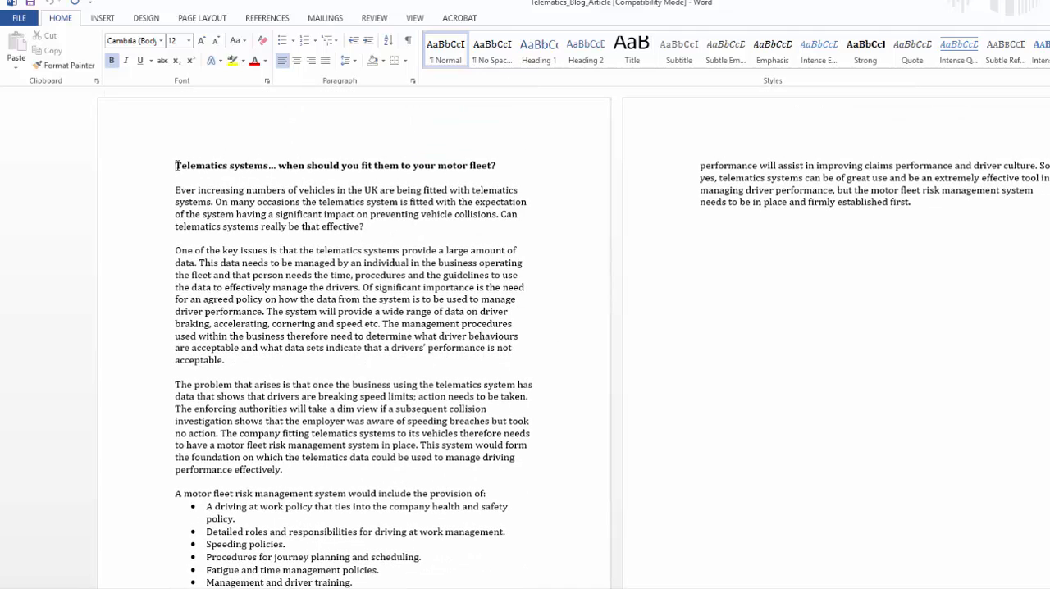
Select the headline 'Telematics systems… when should you fit them to your motor fleet?' for copying.
triple_click(338, 165)
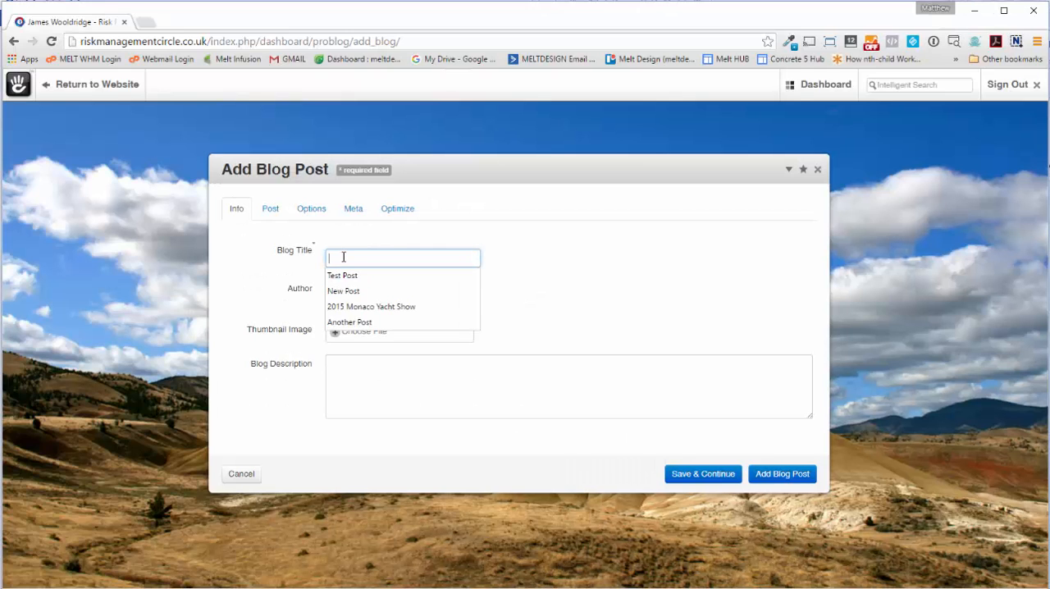
Fill Blog Title with the Telematics headline and start choosing the thumbnail image.
type("Telematics systems ... when should you")
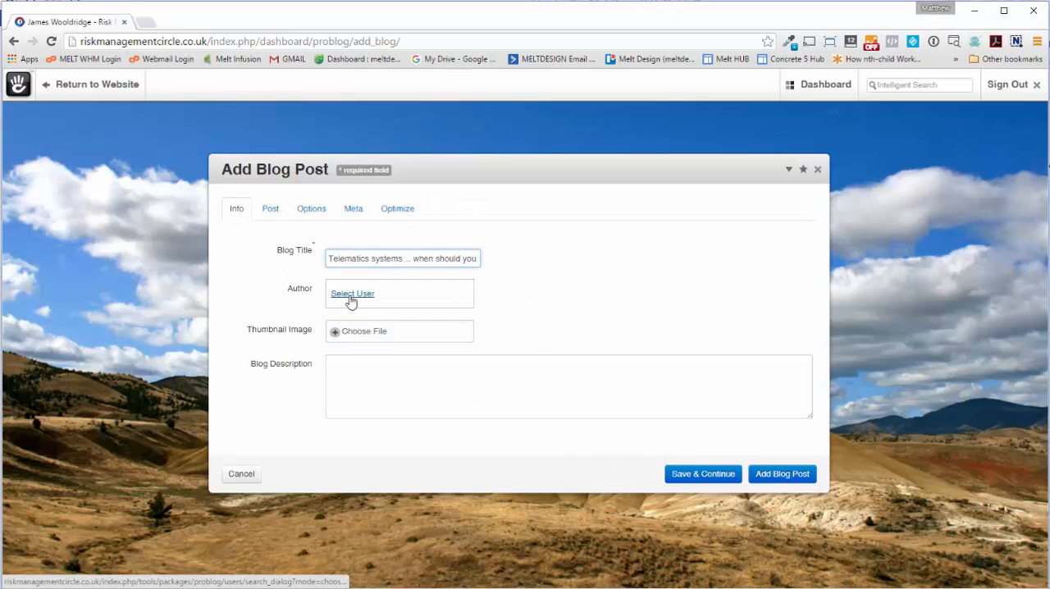
left_click(351, 292)
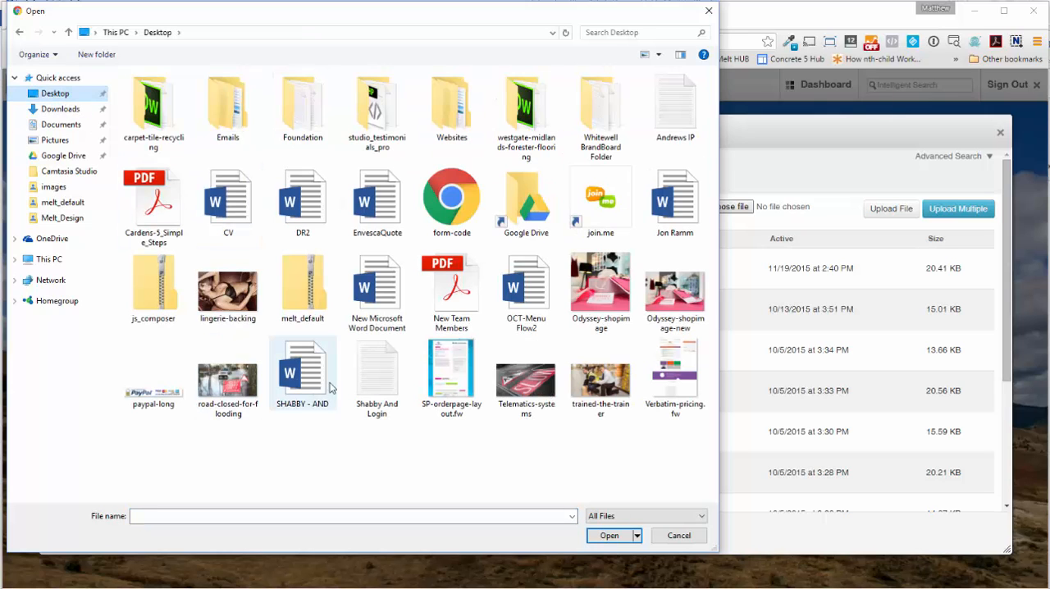
Upload the Telematics-systems picture to the file manager and dismiss the Upload Complete window.
left_click(524, 374)
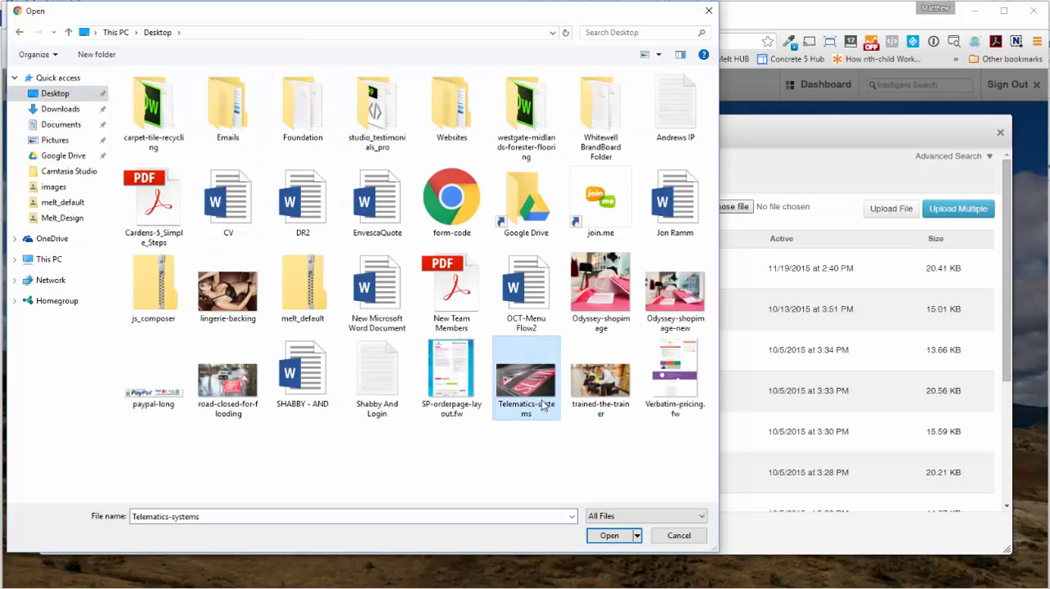
left_click(610, 534)
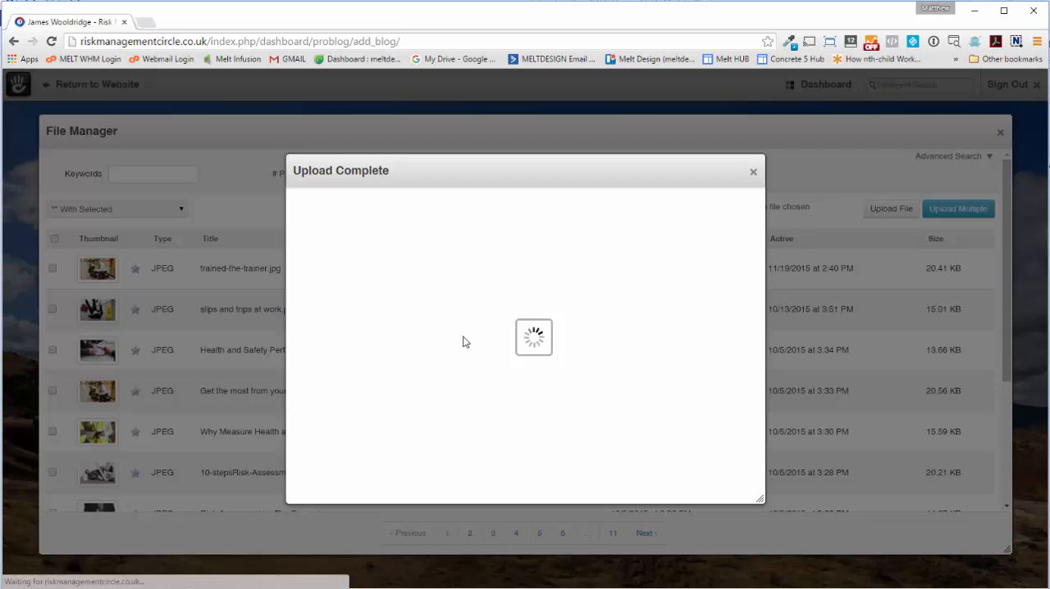
left_click(753, 171)
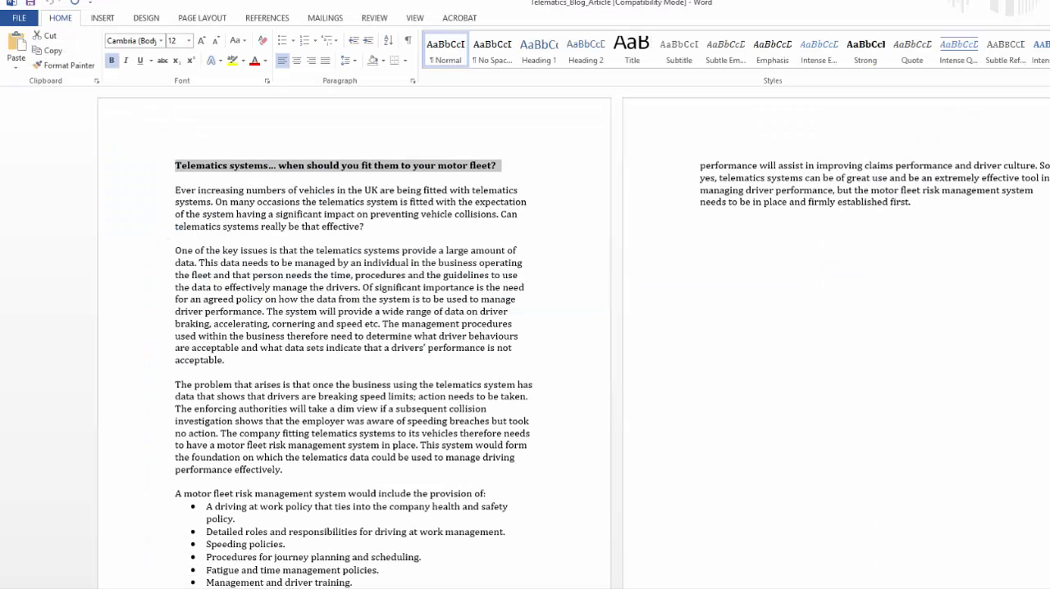
Select the whole article body beneath the headline in Word and copy it.
left_click(174, 190)
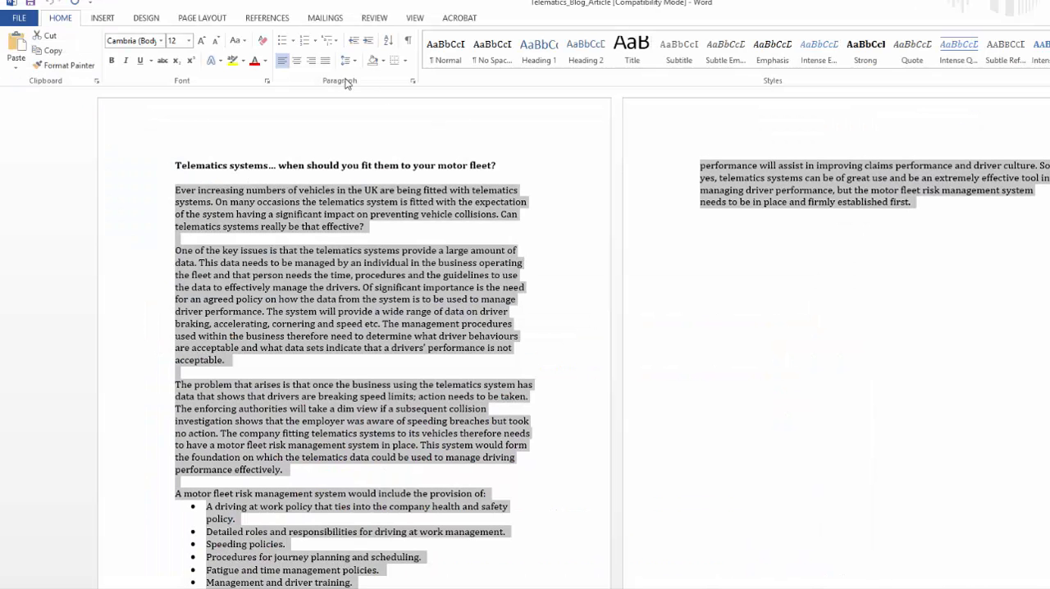
left_click(102, 16)
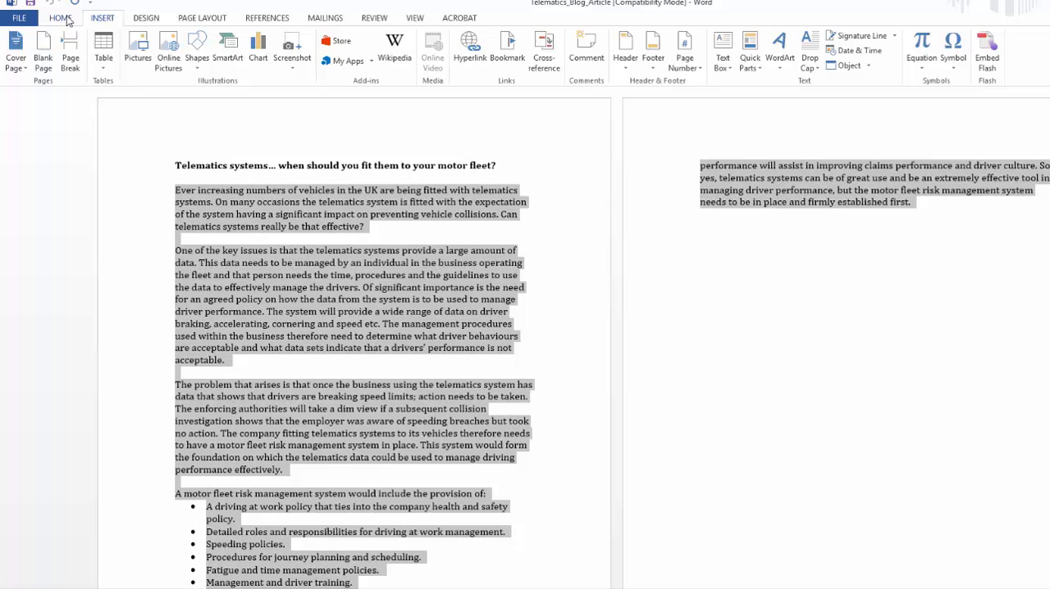
left_click(59, 17)
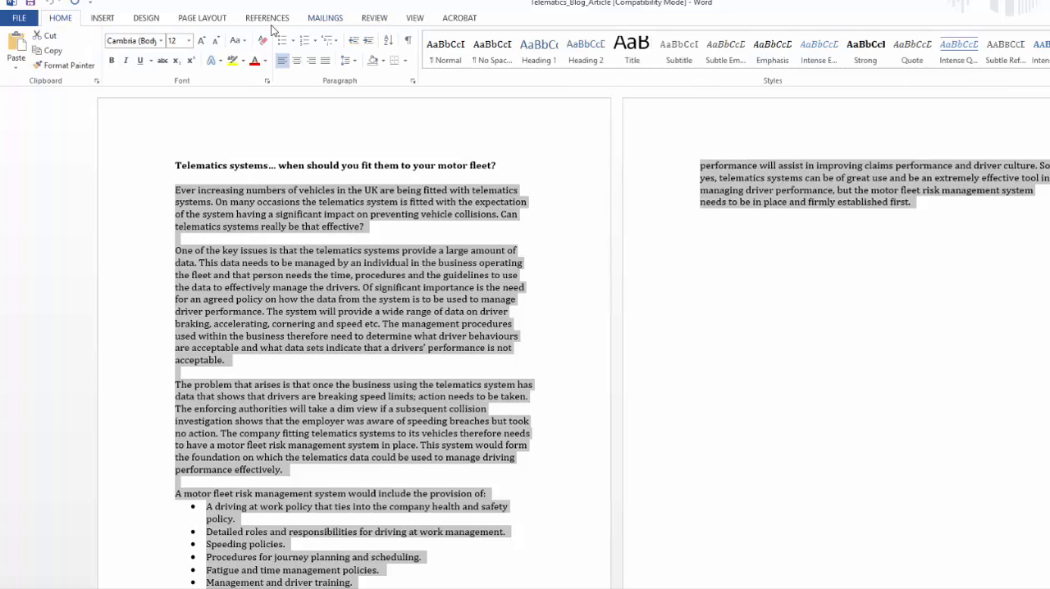
left_click(375, 16)
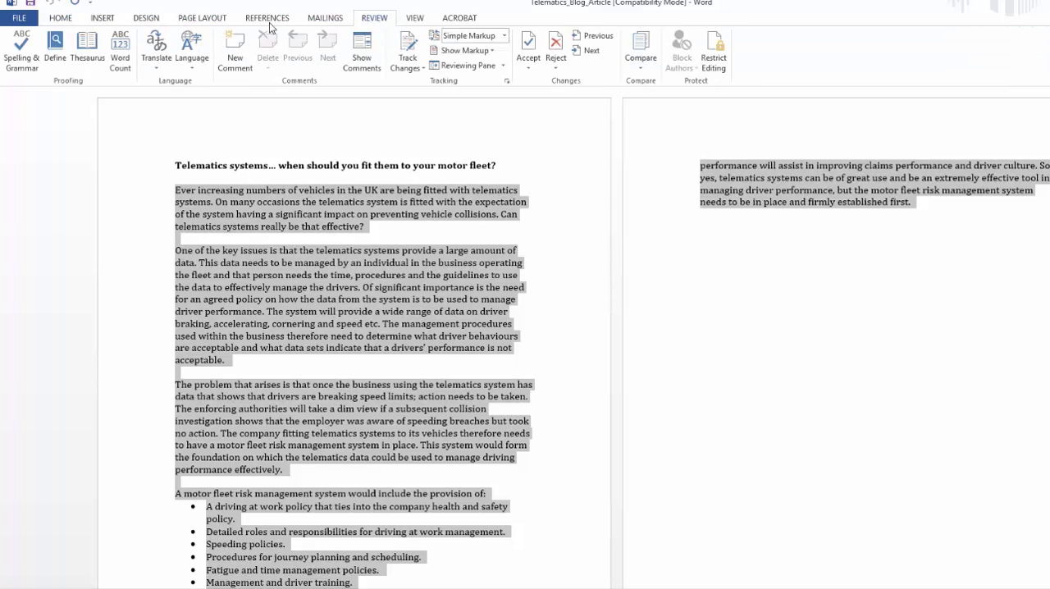
left_click(61, 16)
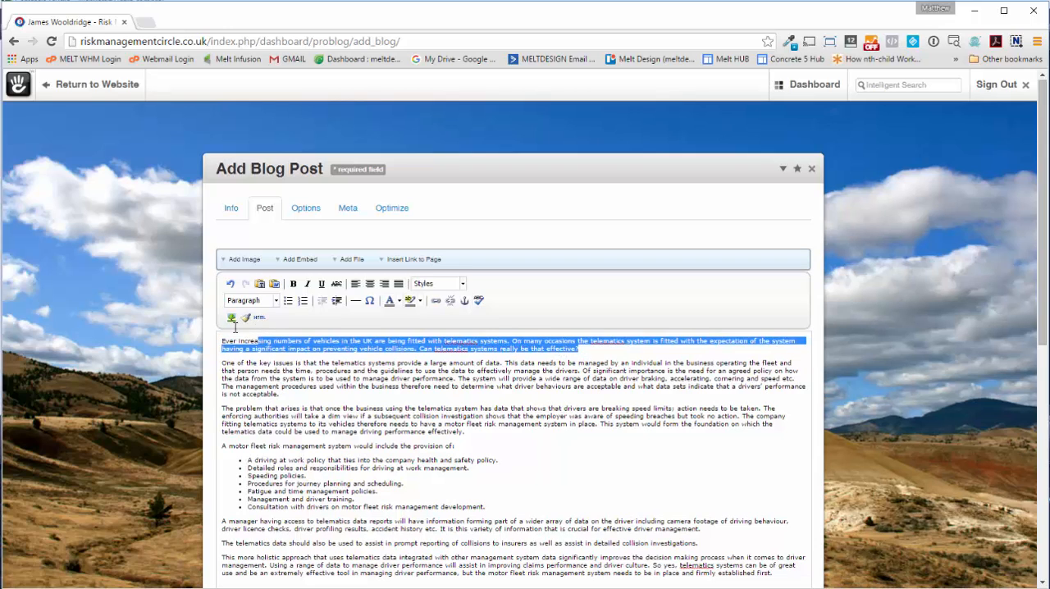
Format the pasted post's opening paragraph as Heading 2.
left_click(250, 298)
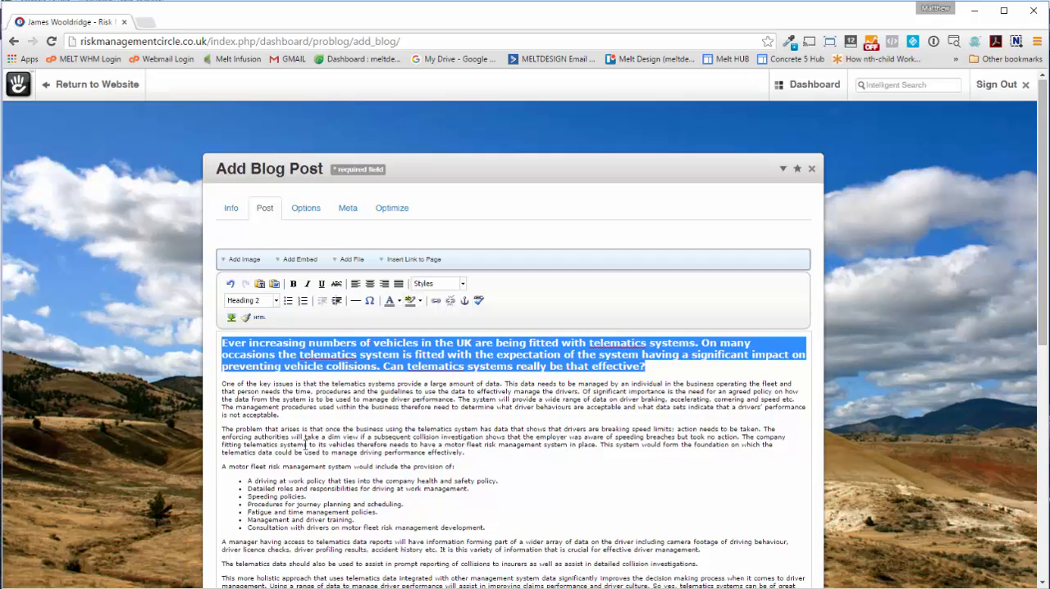
scroll("down", 3)
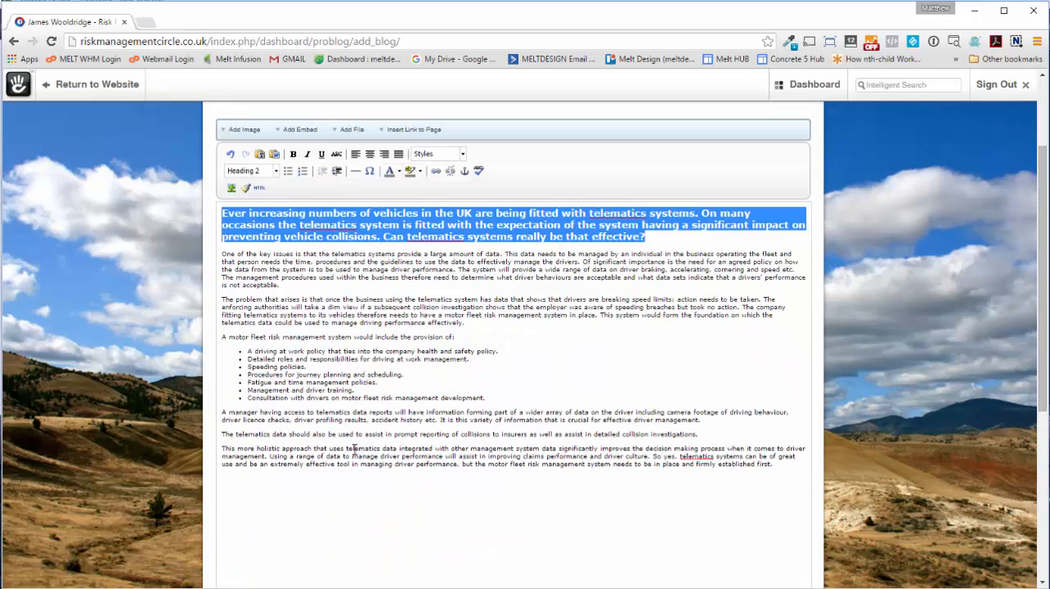
left_click(454, 336)
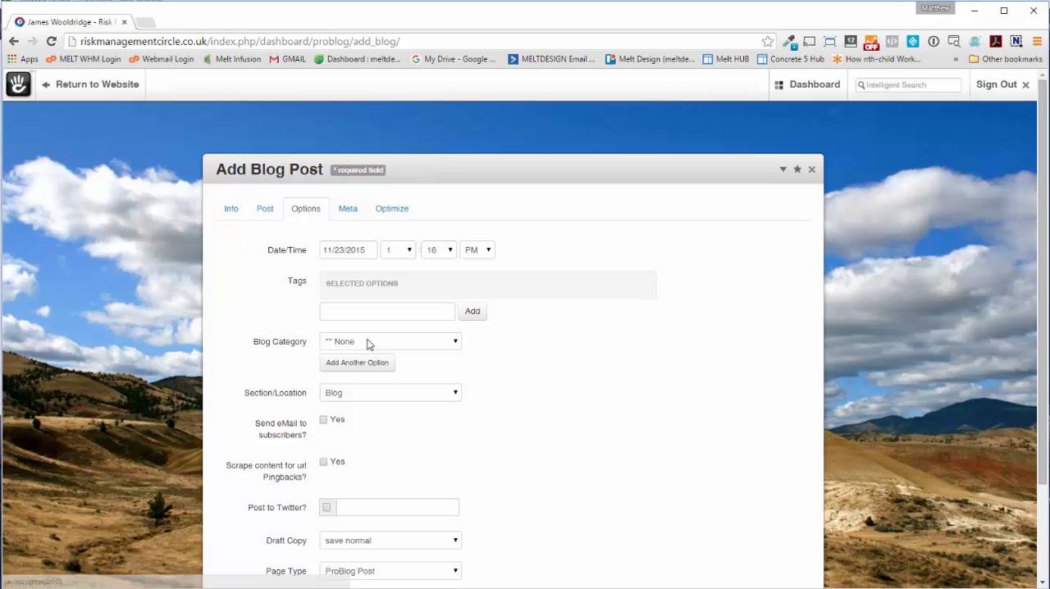
Set the Blog Category to Performance and add the tag 'Telematics systems', then reach the post date calendar.
left_click(387, 312)
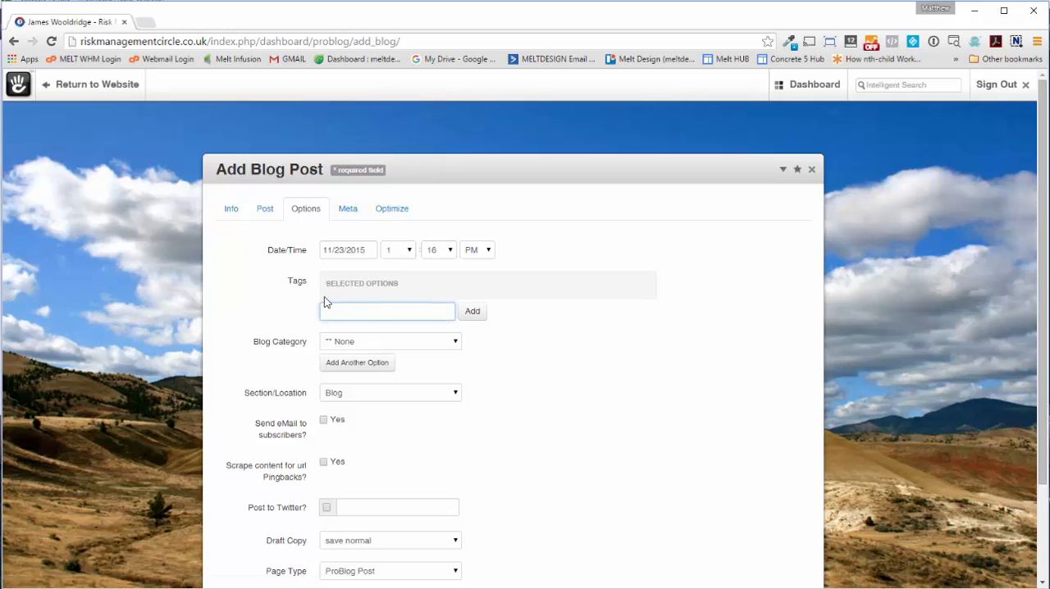
left_click(390, 341)
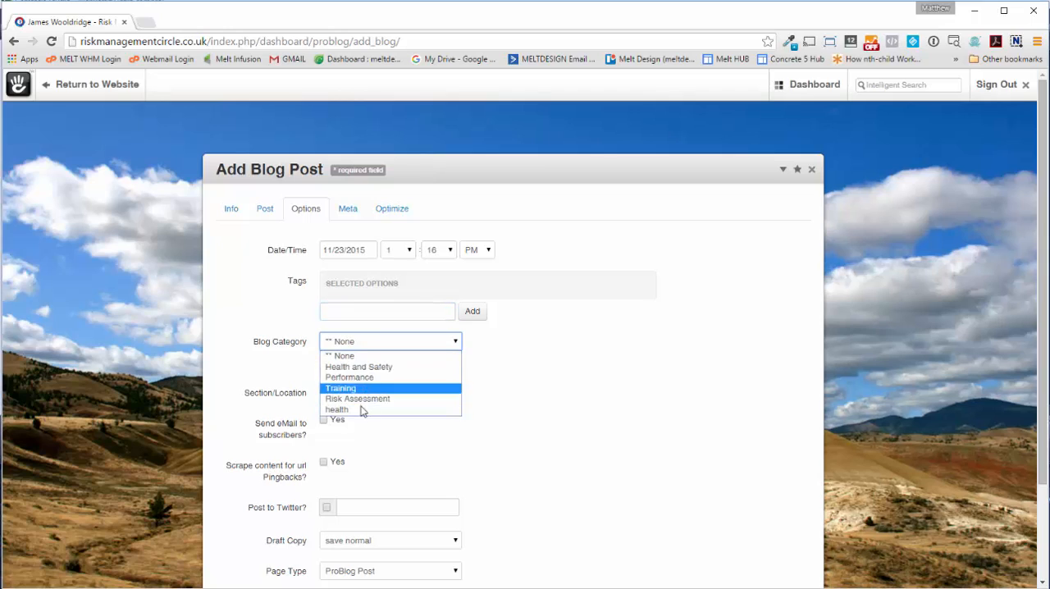
mouse_move(358, 377)
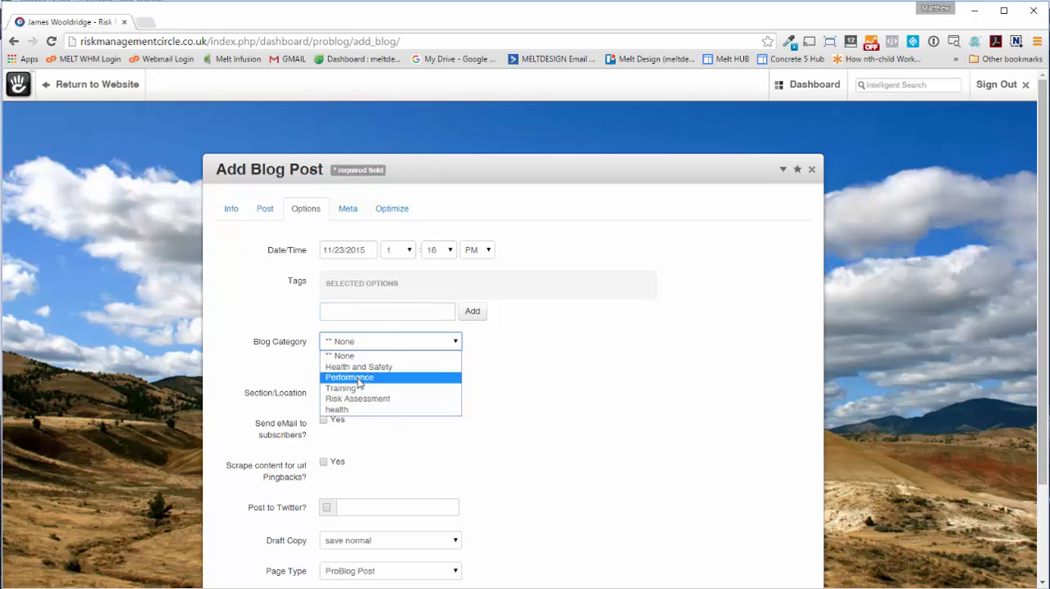
left_click(350, 377)
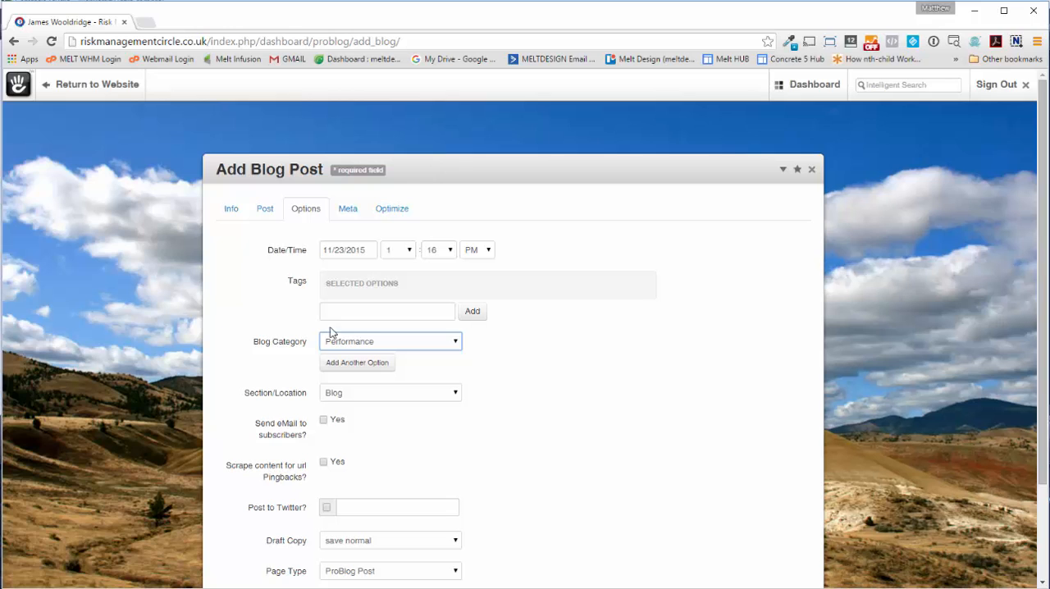
type("Te")
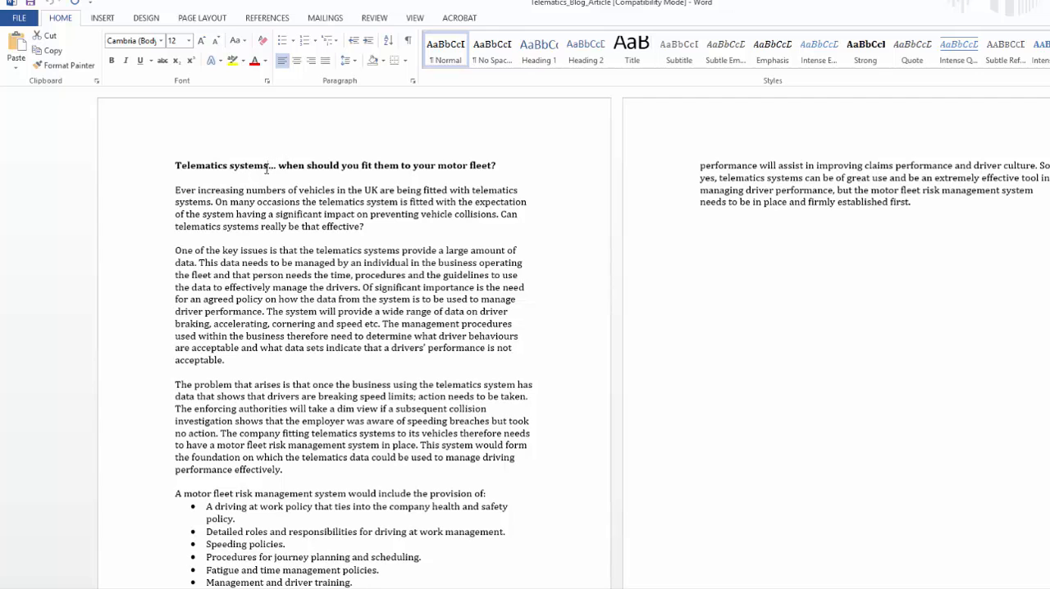
double_click(220, 164)
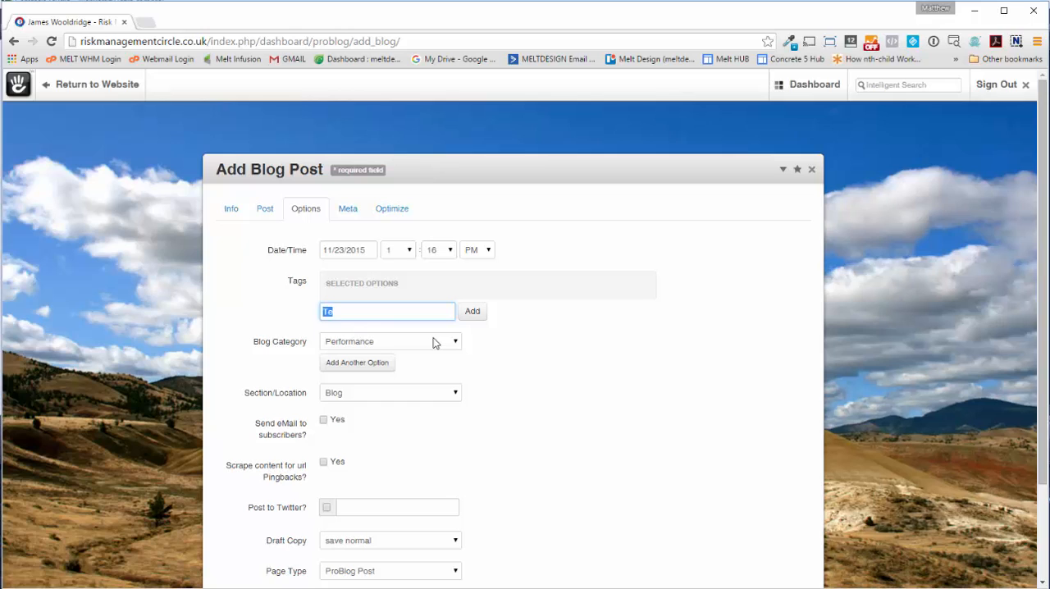
left_click(472, 312)
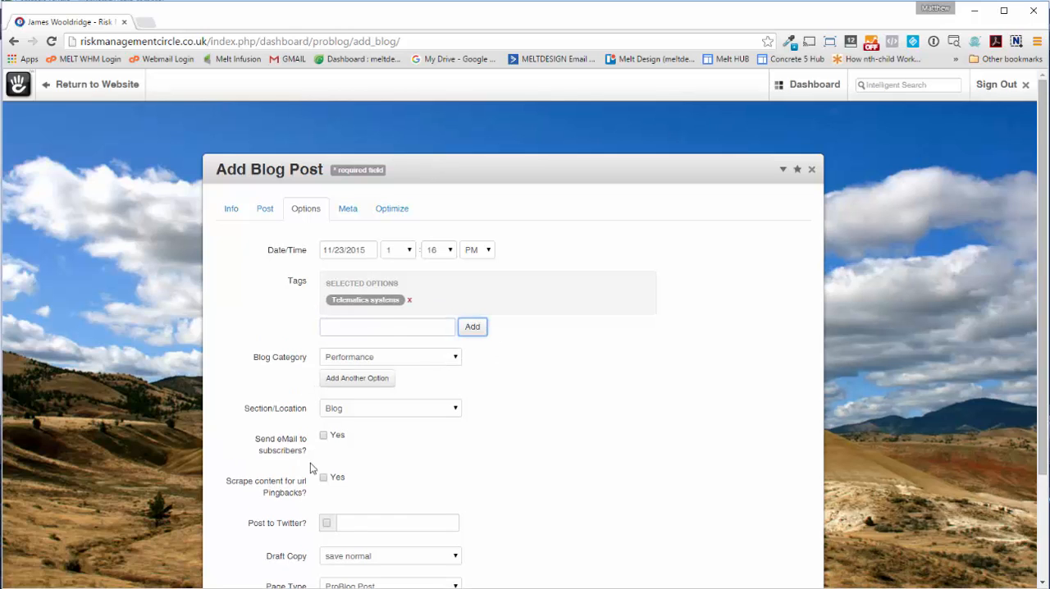
scroll("down", 3)
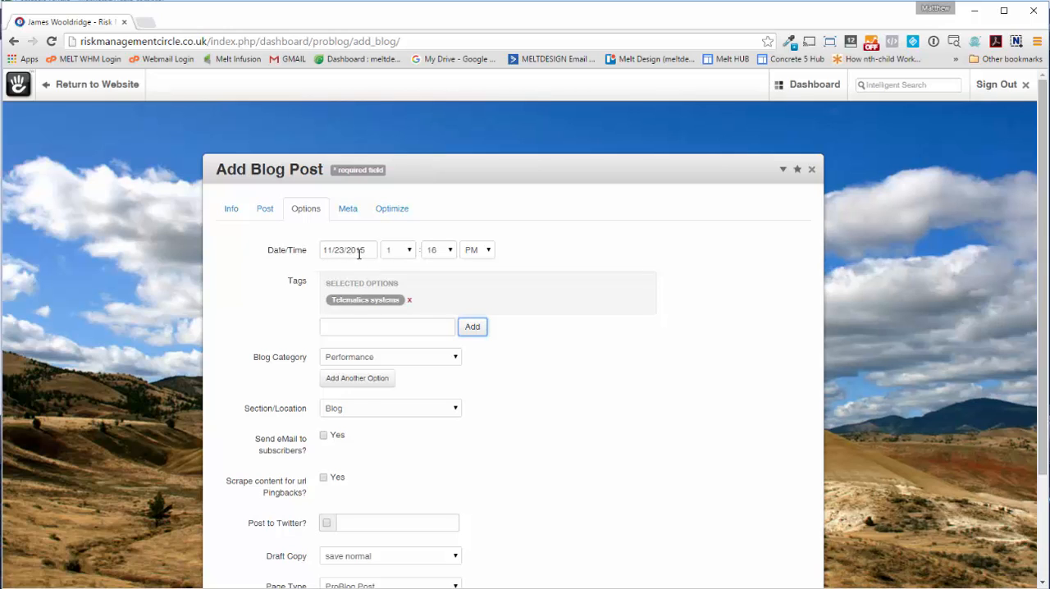
left_click(347, 249)
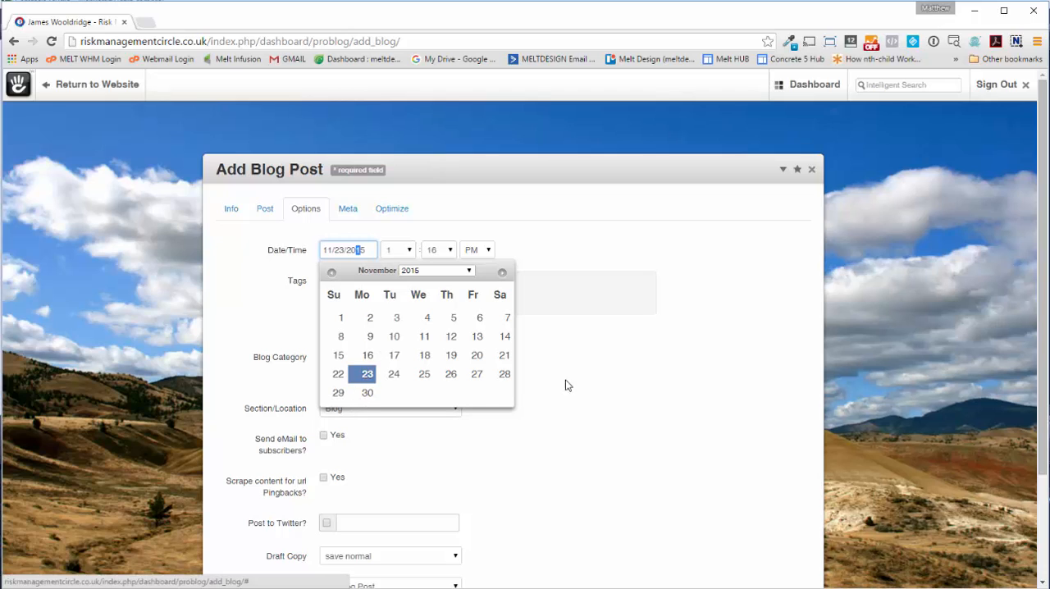
mouse_move(508, 383)
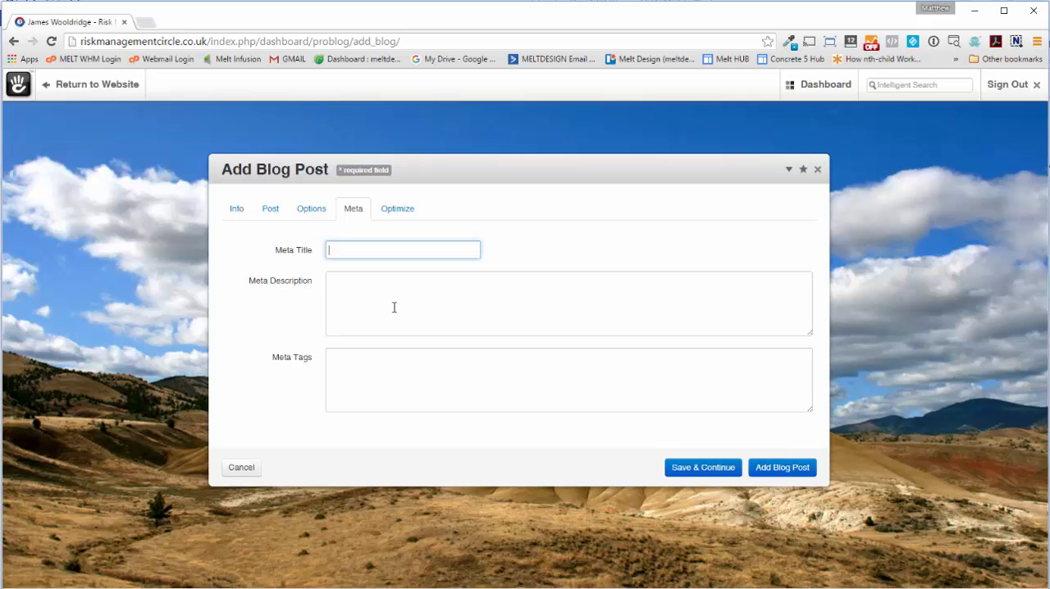
Enter the Telematics headline as Meta Title and trim the closing question from the pasted Meta Description.
type("Telematics systems... when should you fit them to your motor fleet?")
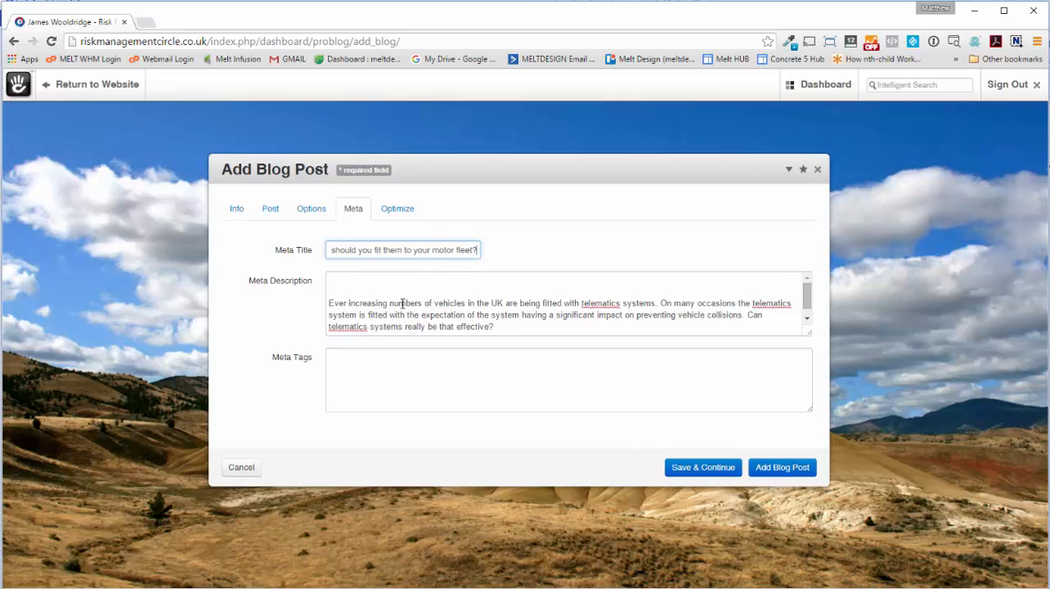
left_click(568, 304)
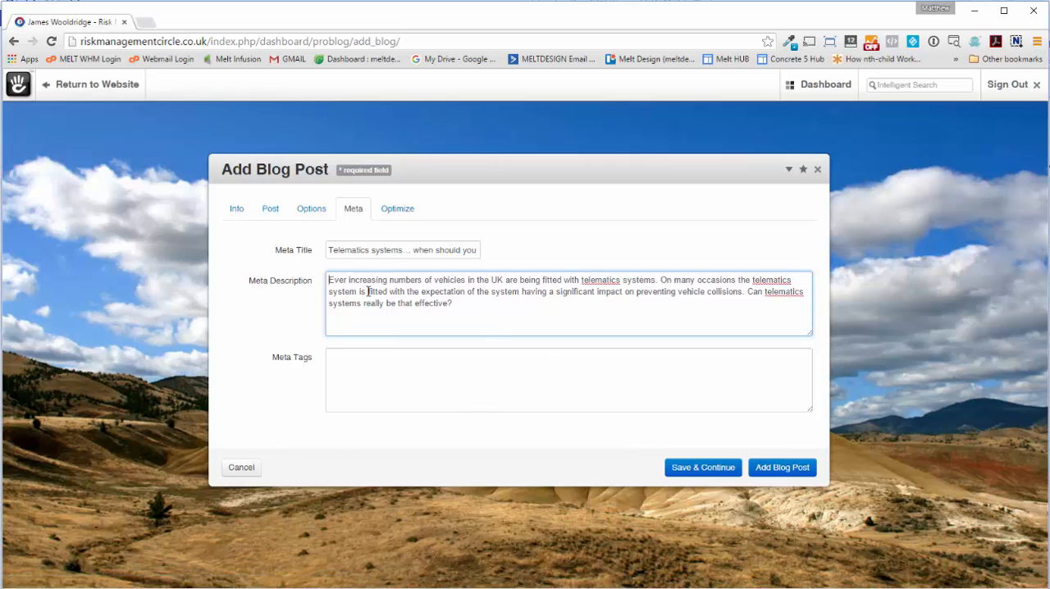
mouse_move(366, 320)
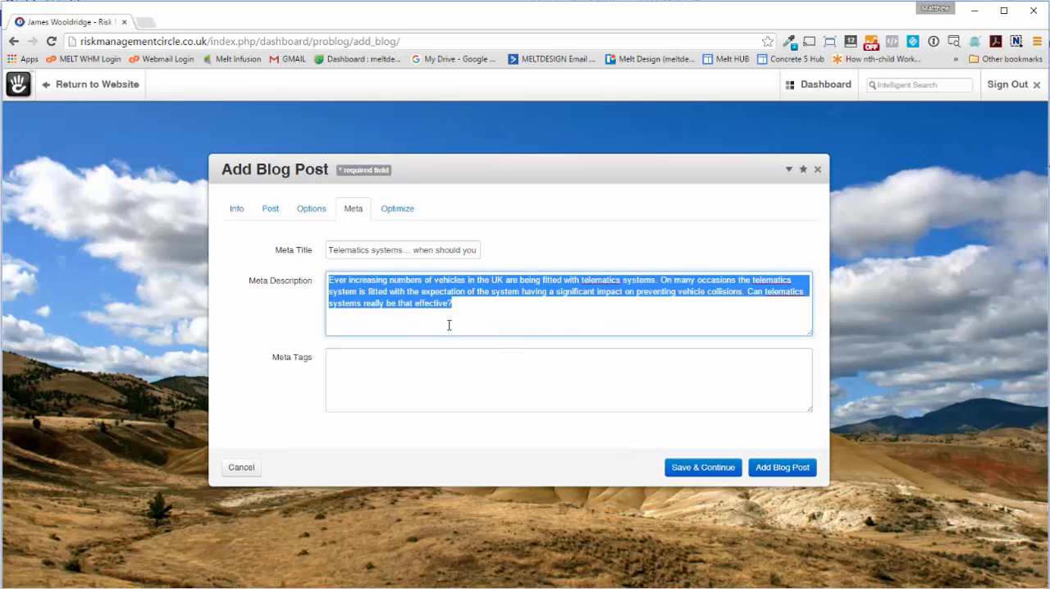
left_click(768, 306)
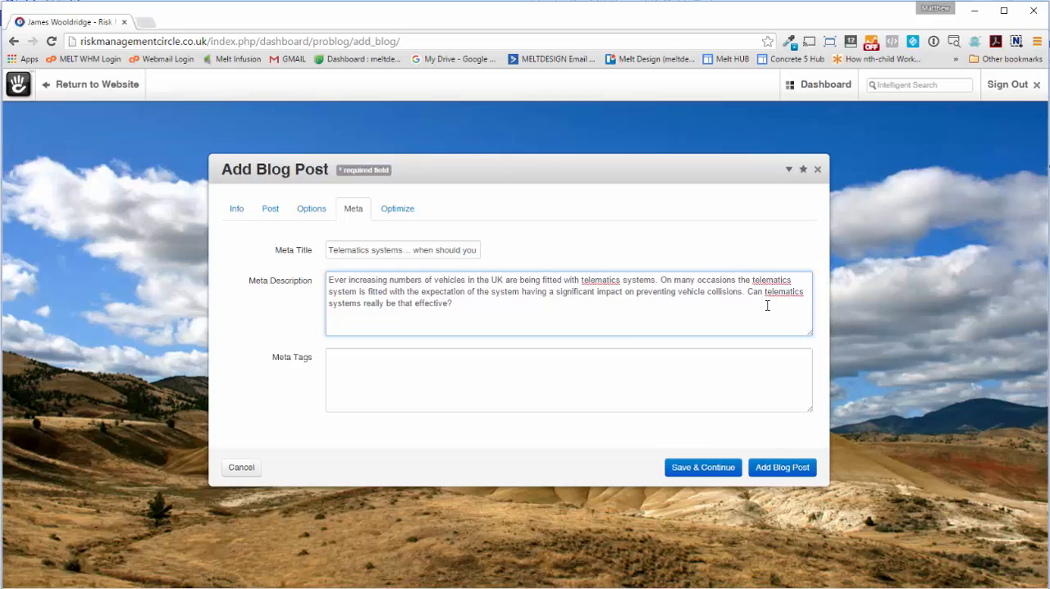
double_click(434, 303)
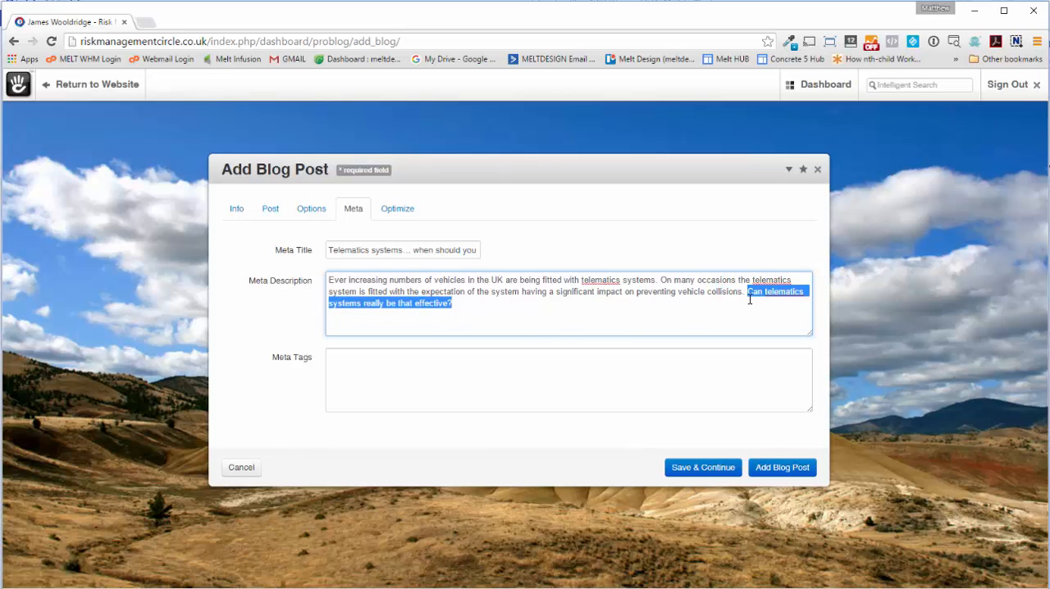
key("Delete")
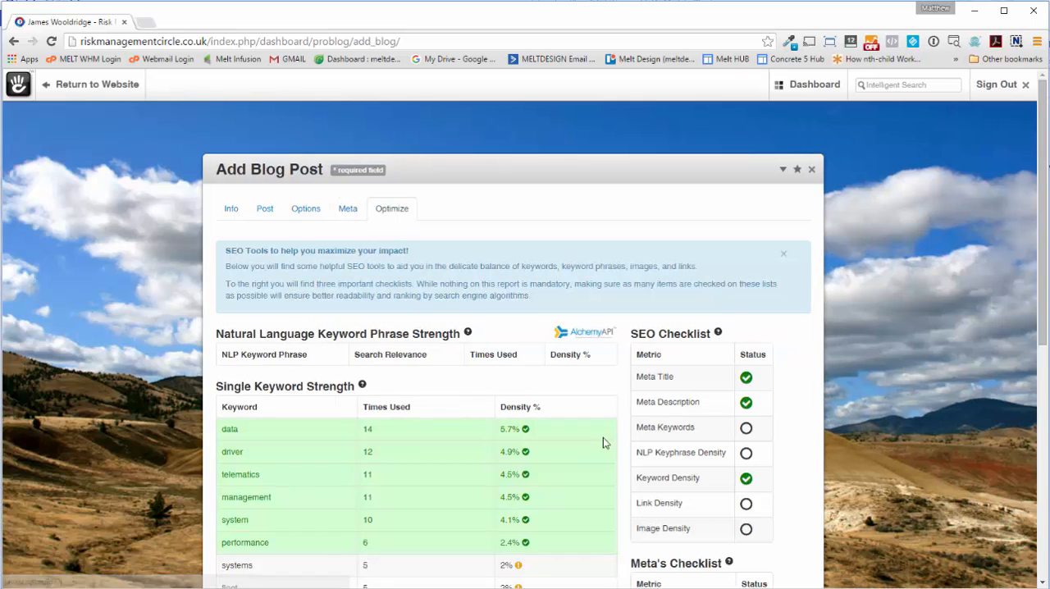
Review the formatted body and SEO report, then add the blog post so it tops the list of 11 entries.
scroll("down", 3)
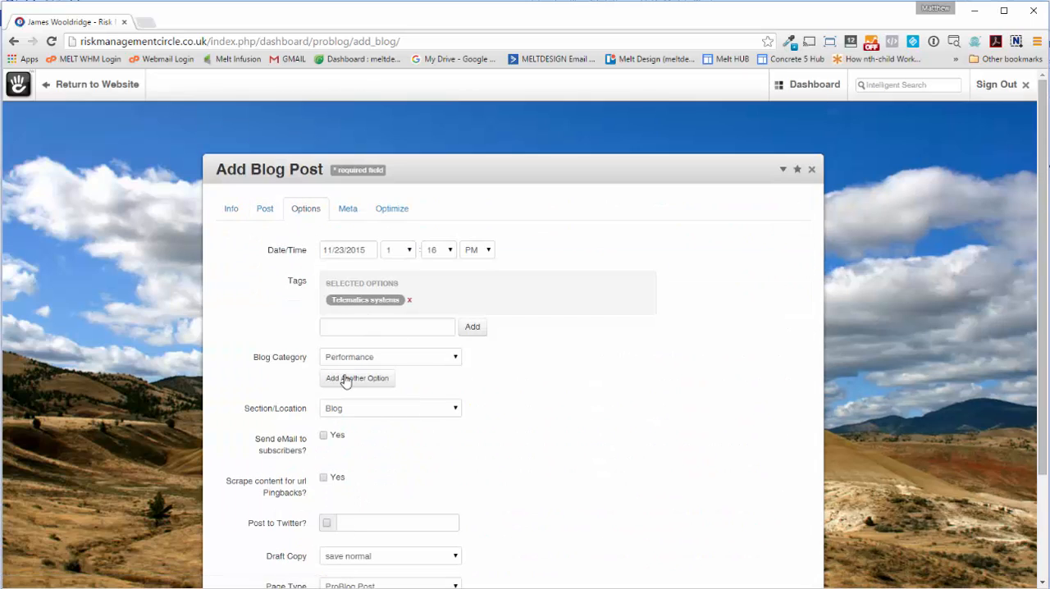
left_click(264, 207)
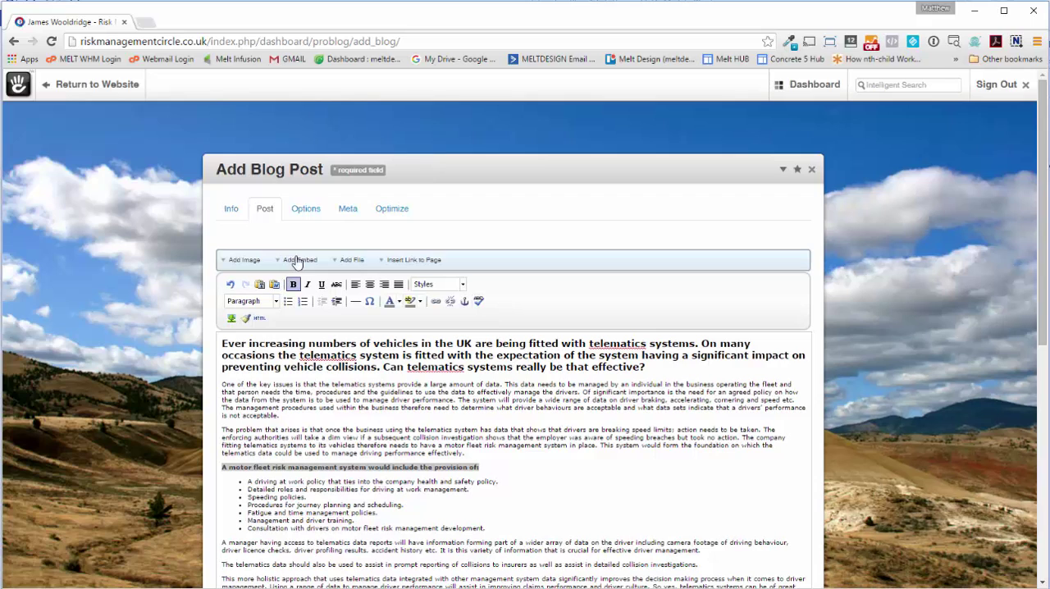
left_click(390, 207)
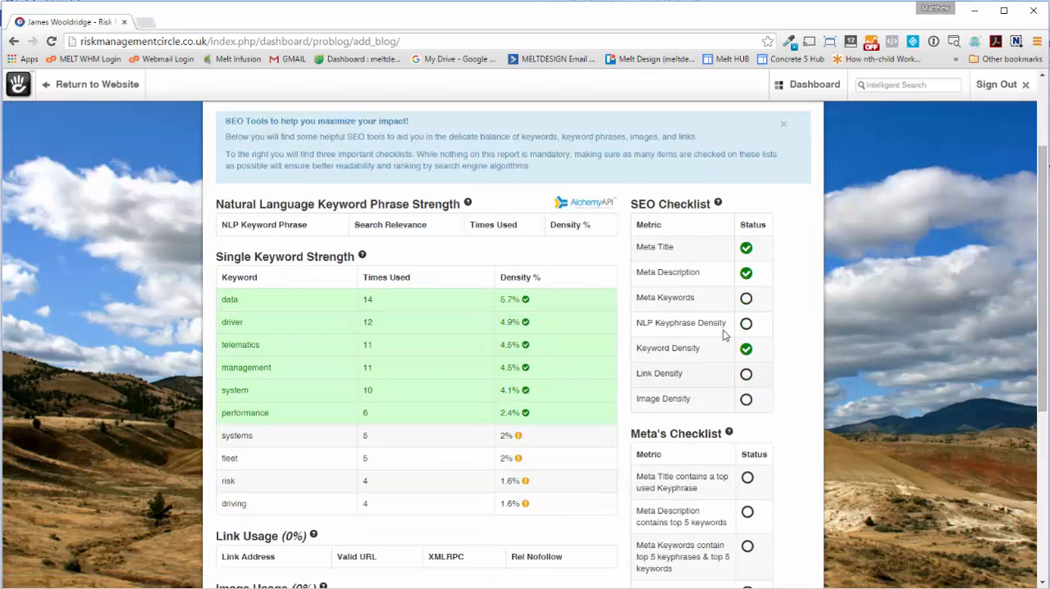
mouse_move(732, 399)
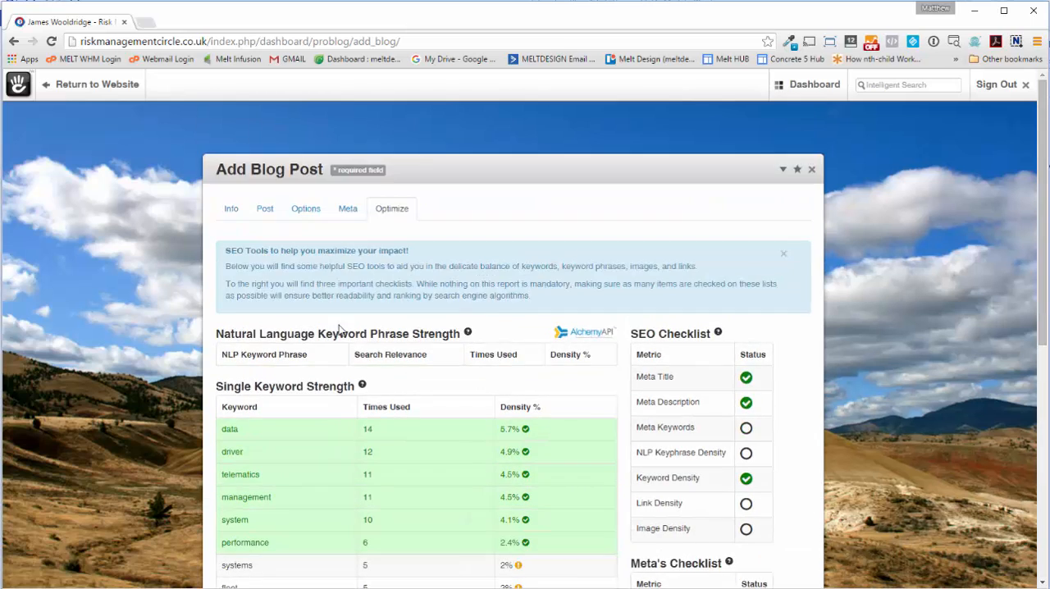
scroll("down", 3)
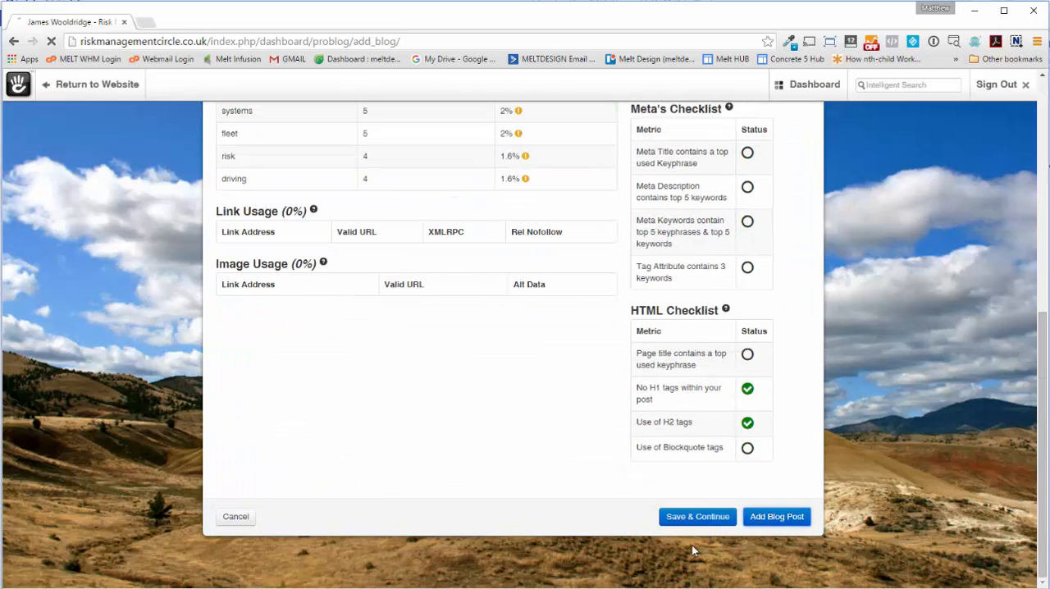
left_click(777, 515)
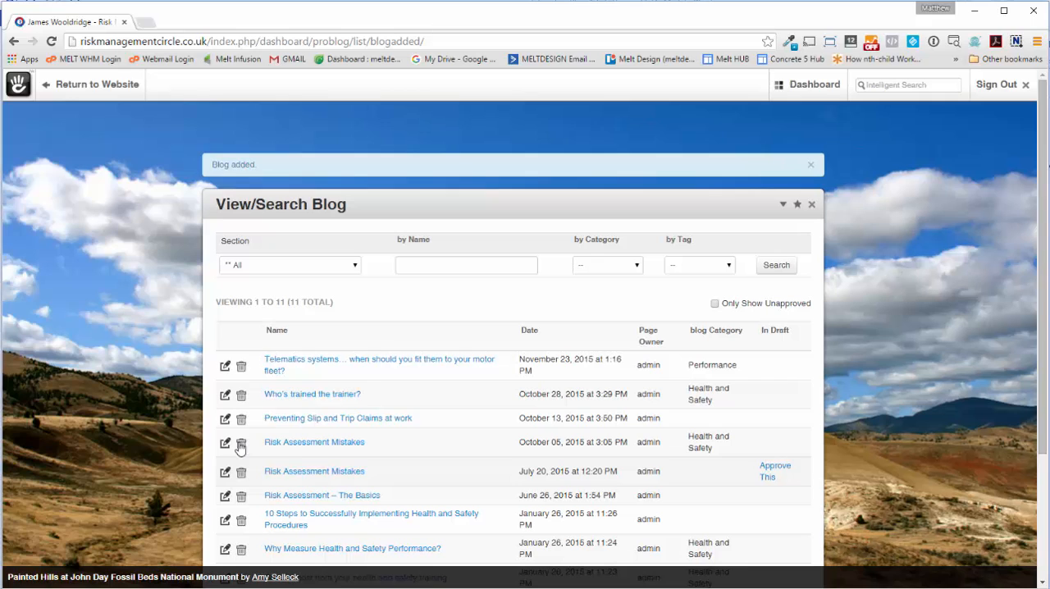
mouse_move(286, 369)
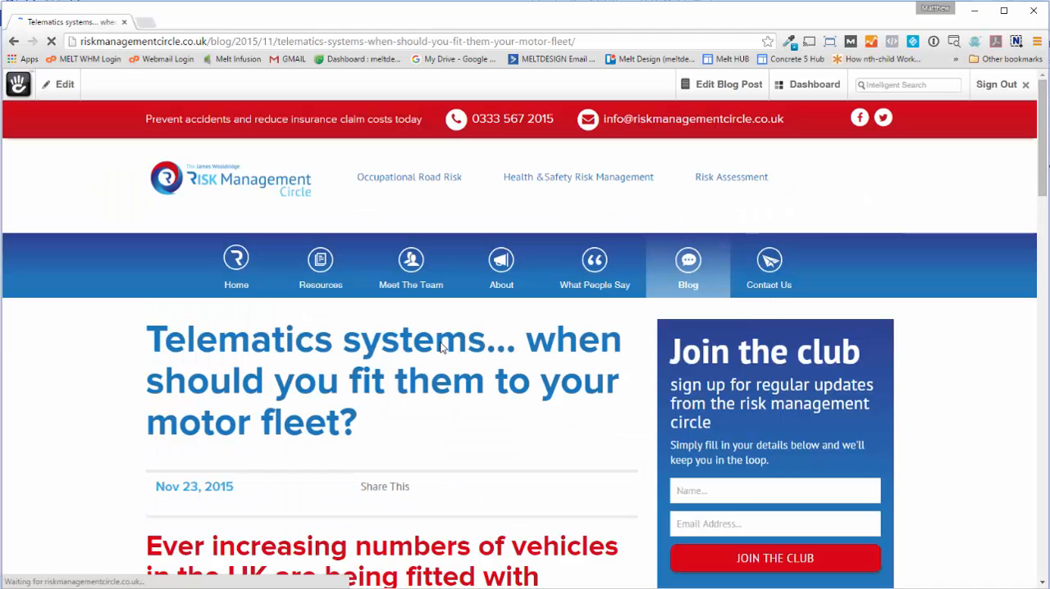
Scroll through the live post to check its heading, body, tag and Performance category.
scroll("down", 3)
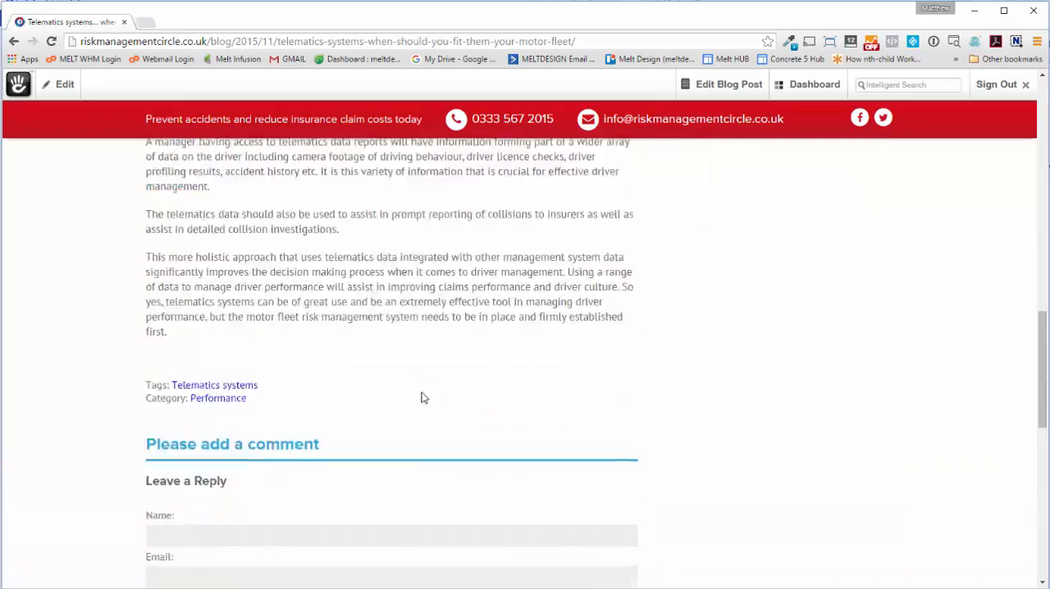
scroll("up", 3)
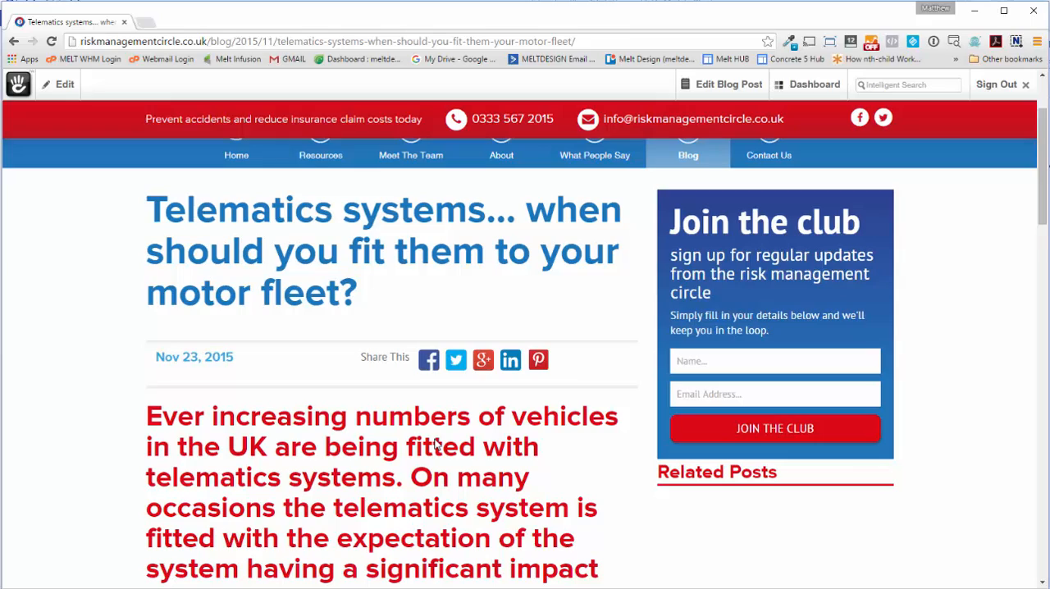
mouse_move(624, 446)
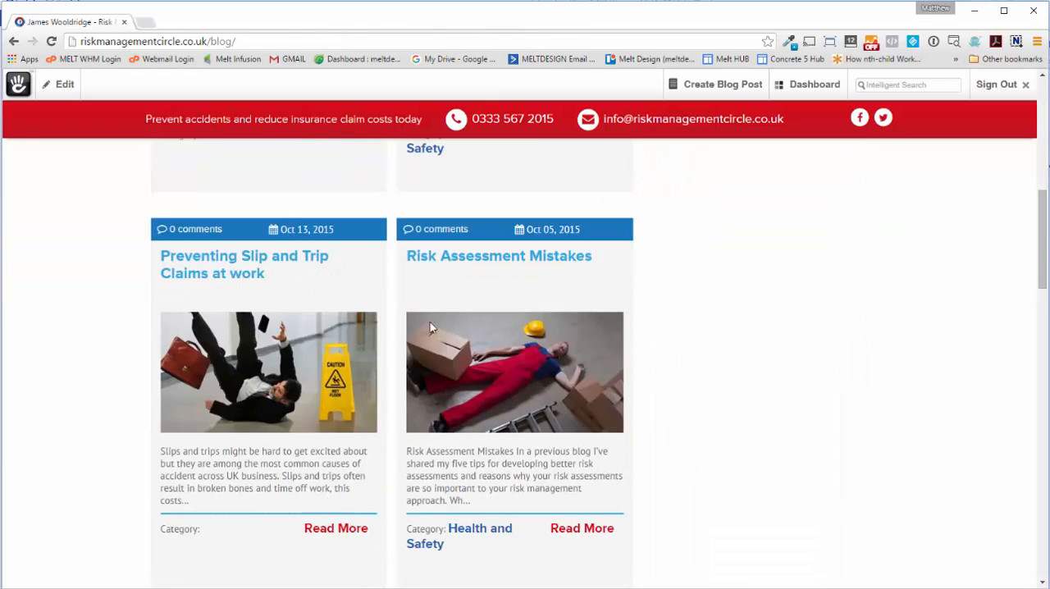
Scroll the /blog/ index tiles to see the telematics post listed first with its thumbnail.
scroll("down", 3)
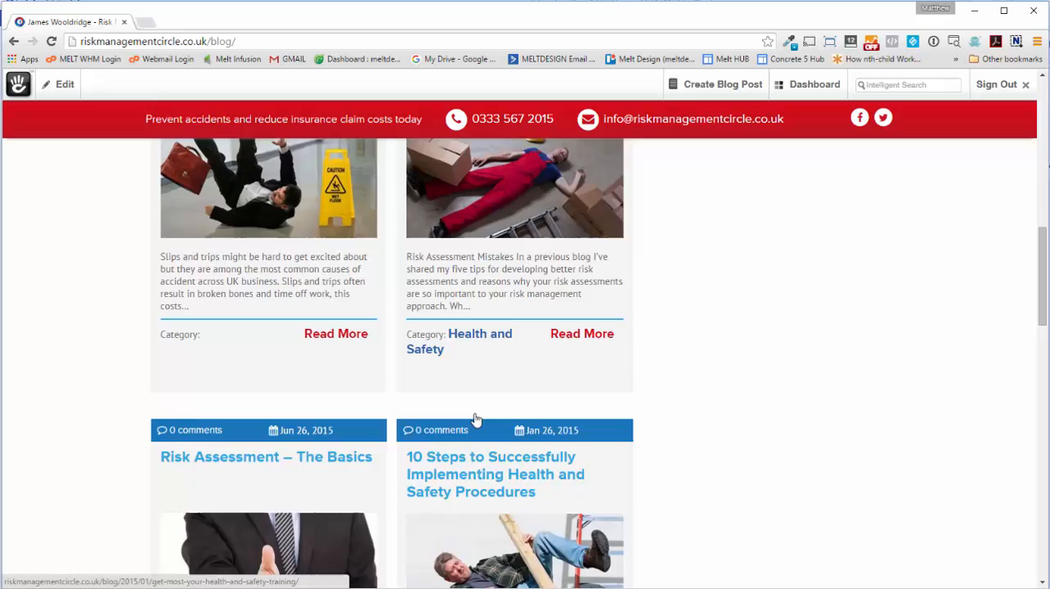
scroll("up", 3)
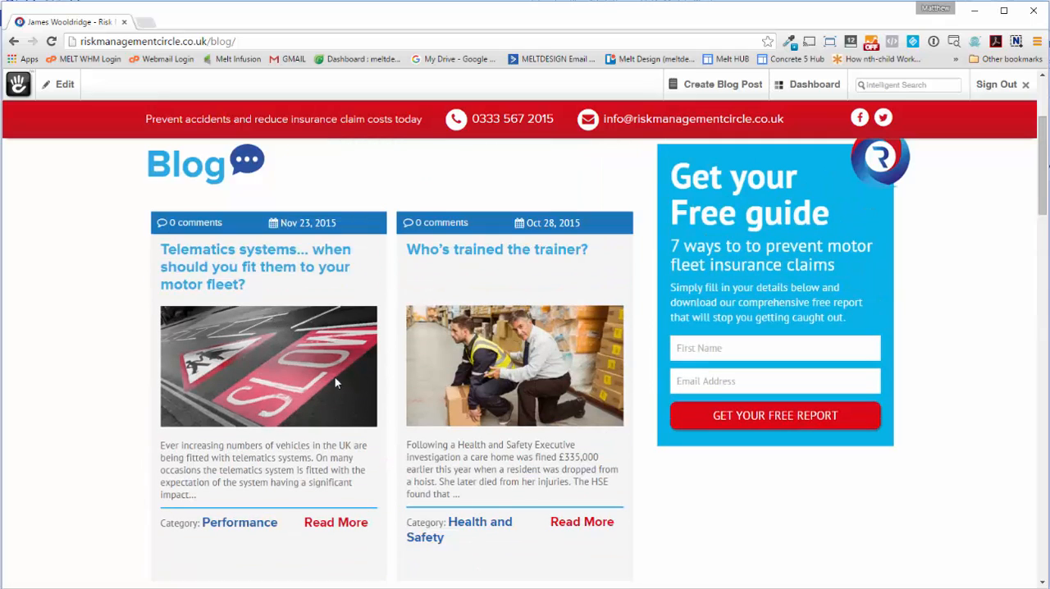